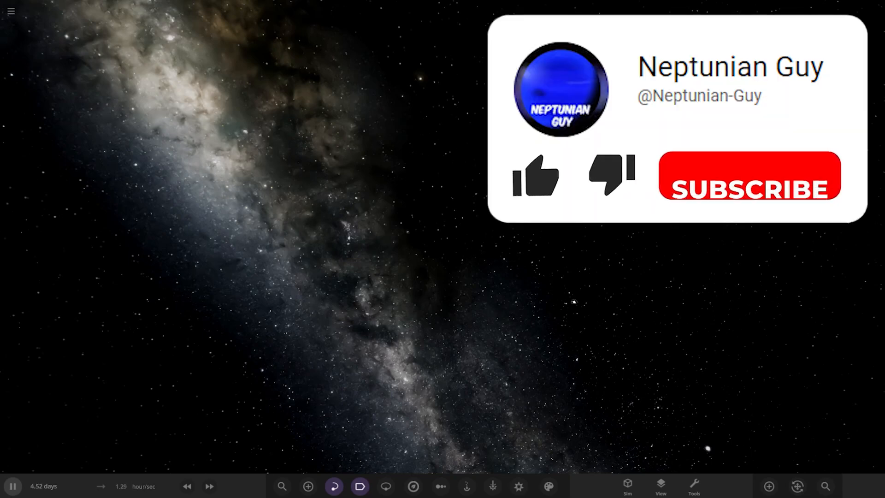
Load the subscribed workshop simulation 'Lost in the Void of Eyes' from the Workshop browser.
{"action": "left_click", "coordinate": [535, 176]}
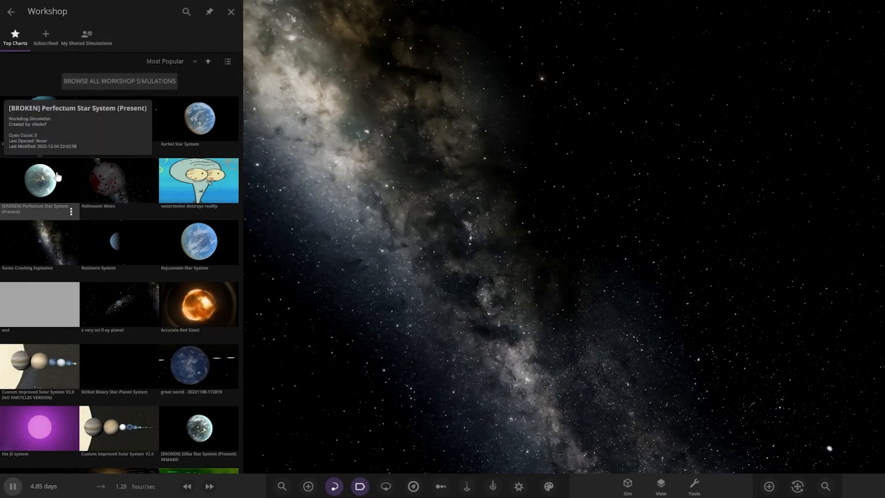
{"action": "left_click", "coordinate": [45, 37]}
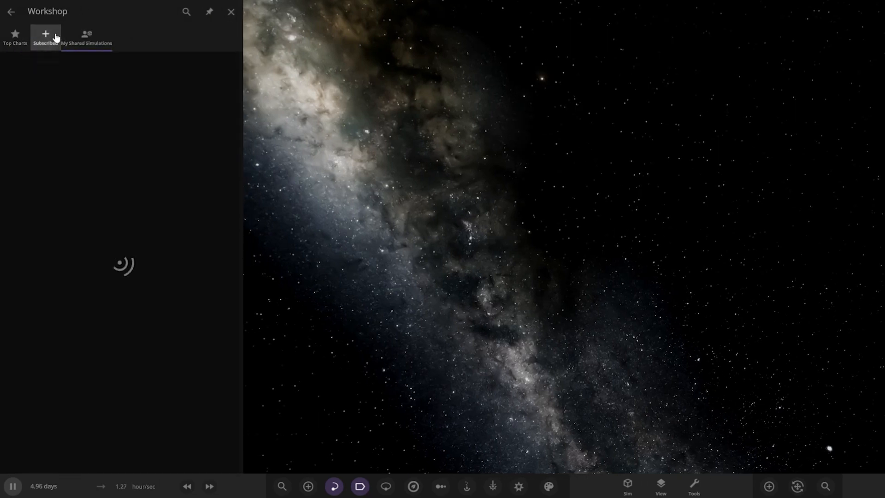
{"action": "left_click", "coordinate": [45, 37]}
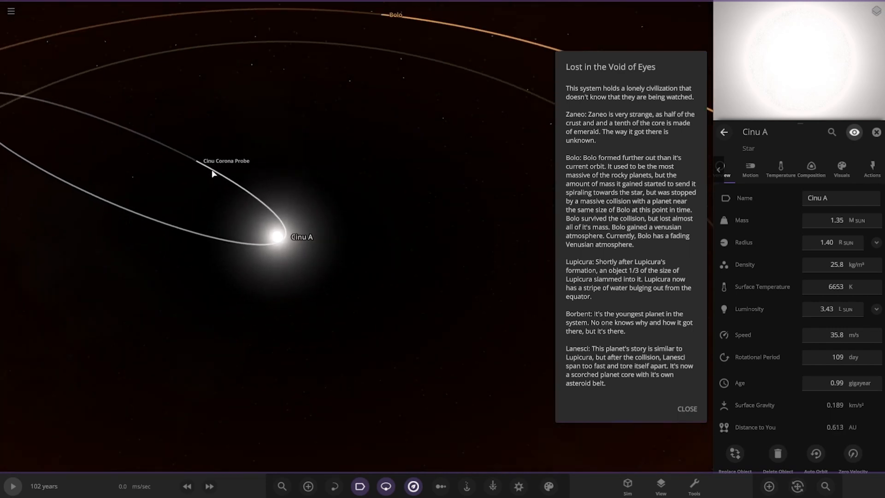
Select the Cinu Corona Probe, then focus the planet Zaneo with its properties shown.
{"action": "left_click", "coordinate": [225, 164]}
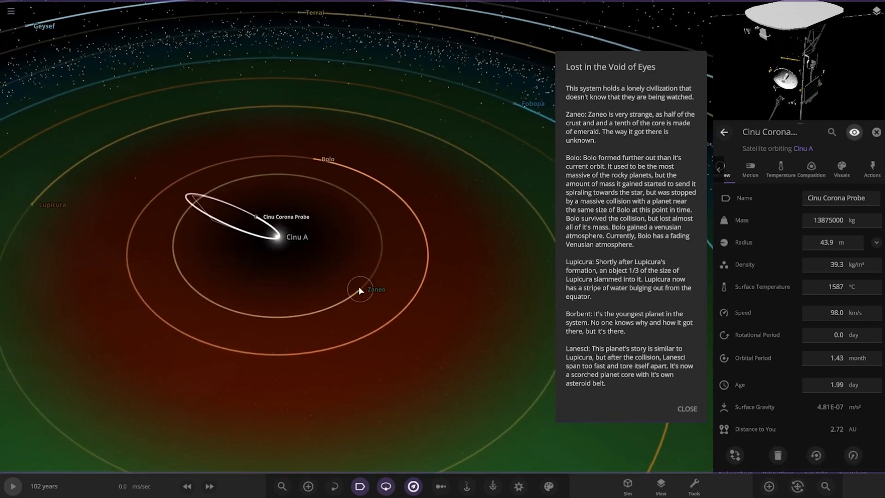
{"action": "left_click", "coordinate": [376, 290]}
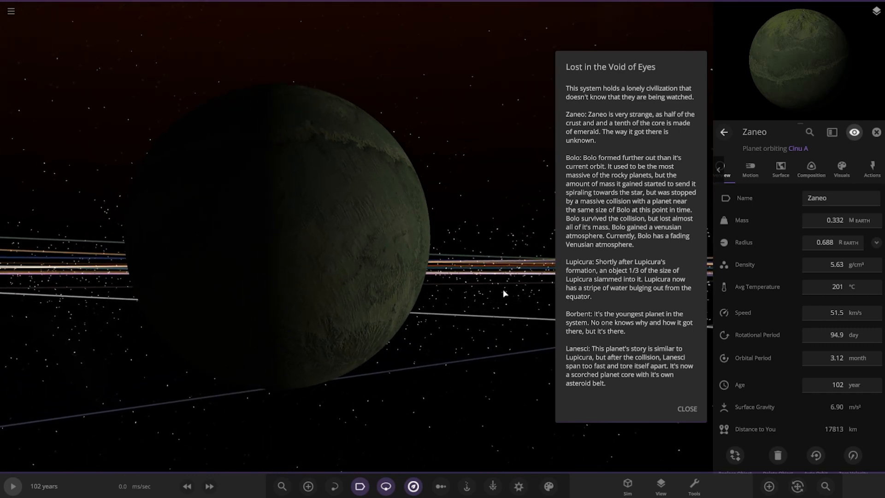
{"action": "mouse_move", "coordinate": [502, 293]}
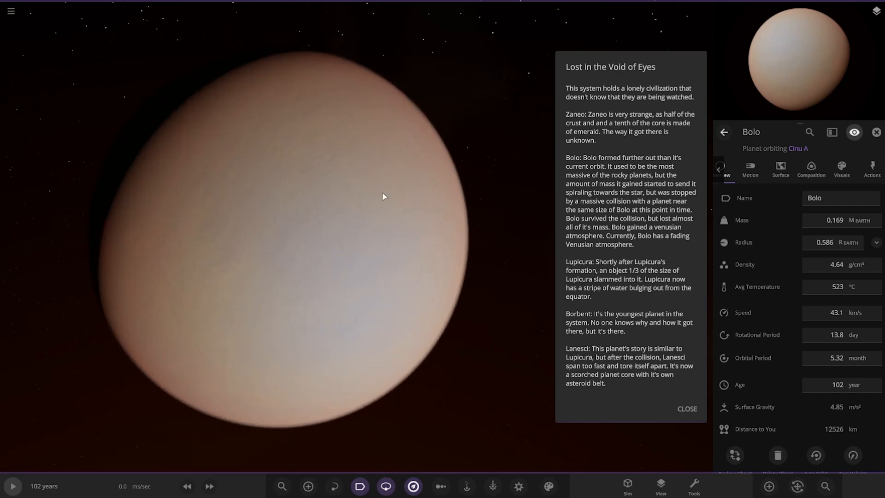
Show Bolo's visual appearance layers in its properties panel.
{"action": "left_click", "coordinate": [840, 169]}
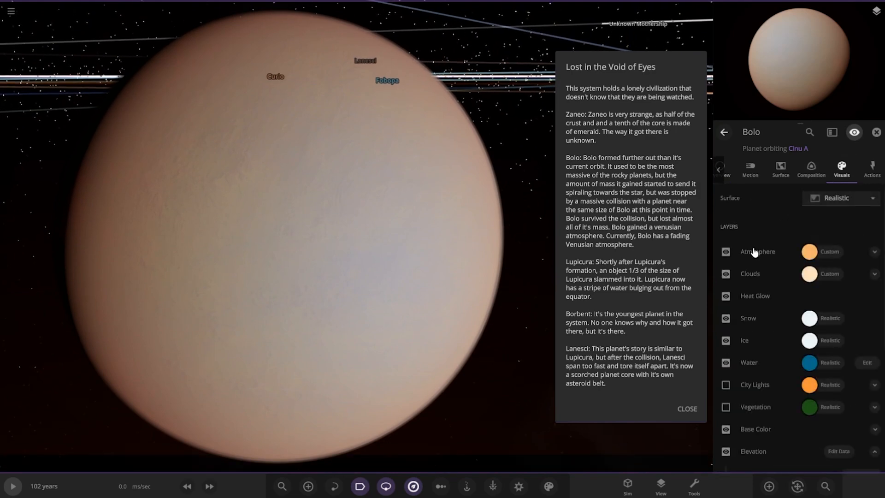
{"action": "left_click", "coordinate": [725, 251]}
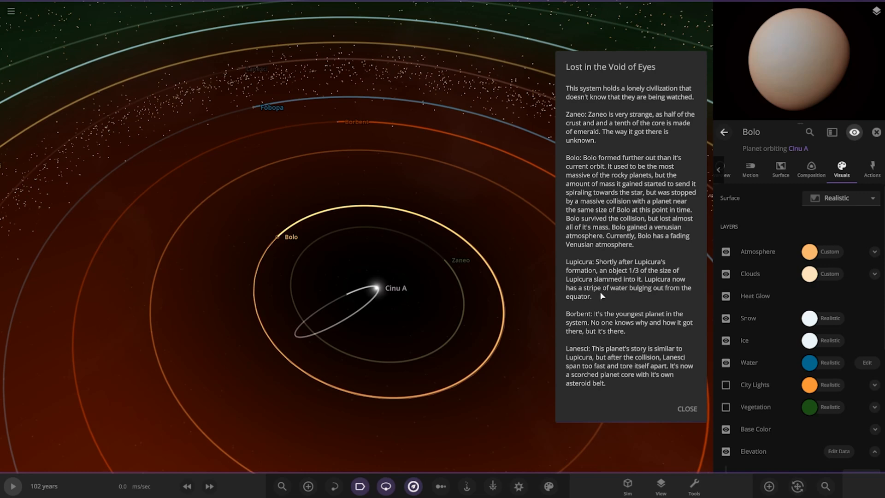
{"action": "mouse_move", "coordinate": [371, 298]}
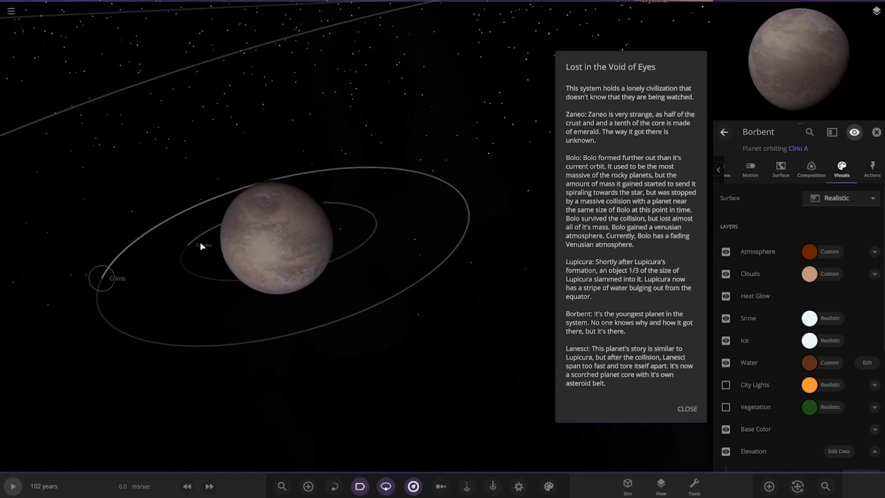
Select Borbent's moons Crospo and Janur, then the planet Lanesci.
{"action": "left_click", "coordinate": [198, 244]}
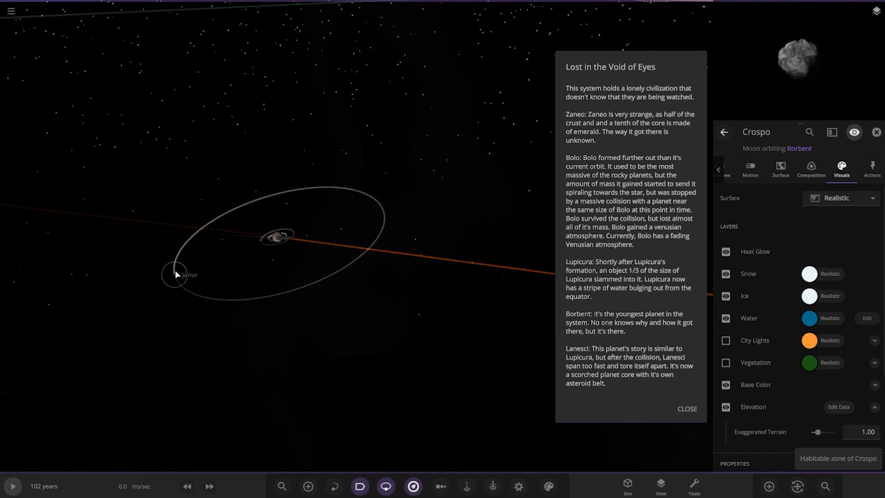
{"action": "left_click", "coordinate": [176, 274]}
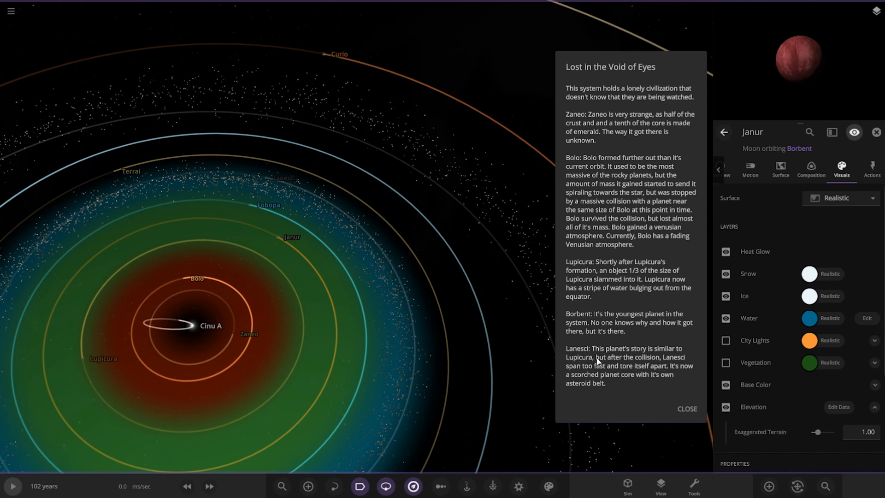
{"action": "mouse_move", "coordinate": [669, 369]}
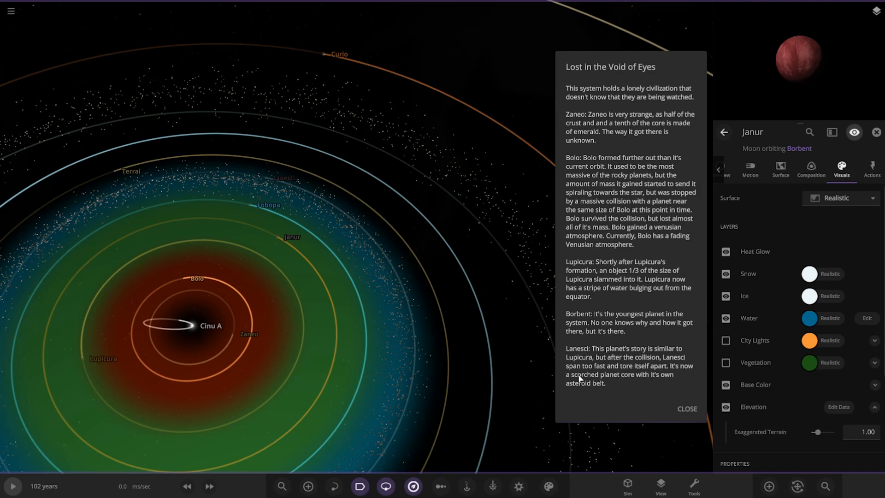
{"action": "scroll", "scroll_direction": "down", "scroll_amount": 3}
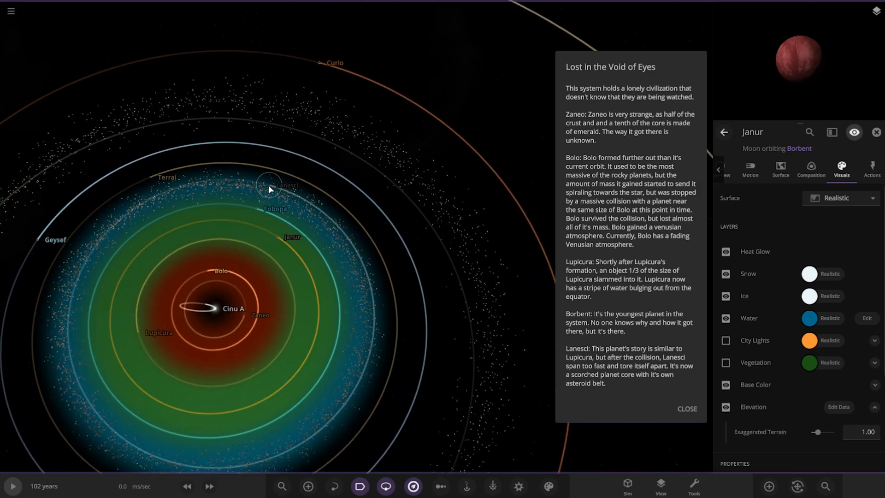
{"action": "left_click", "coordinate": [285, 187]}
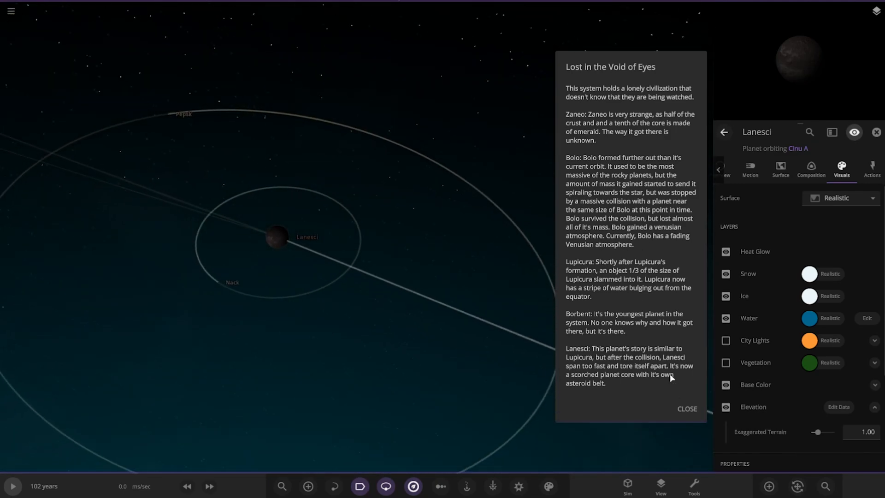
Select the planet Fobopa and review its composition properties.
{"action": "left_click", "coordinate": [688, 411]}
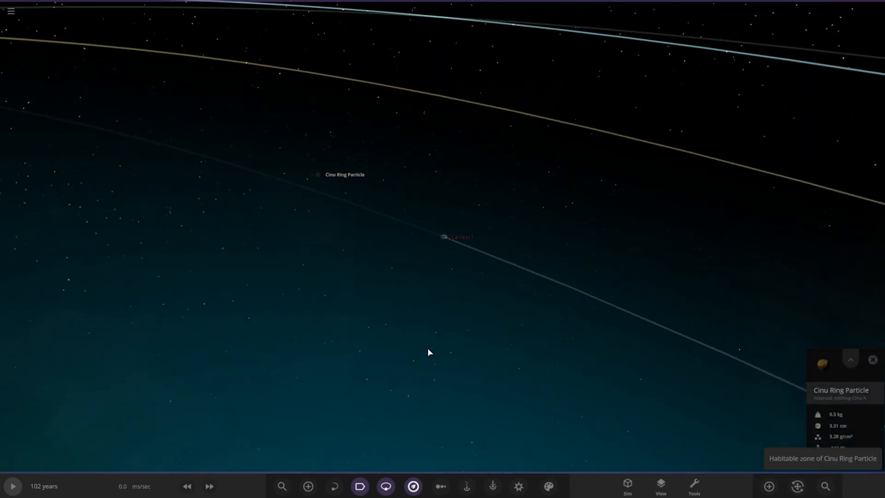
{"action": "scroll", "scroll_direction": "down", "scroll_amount": 3}
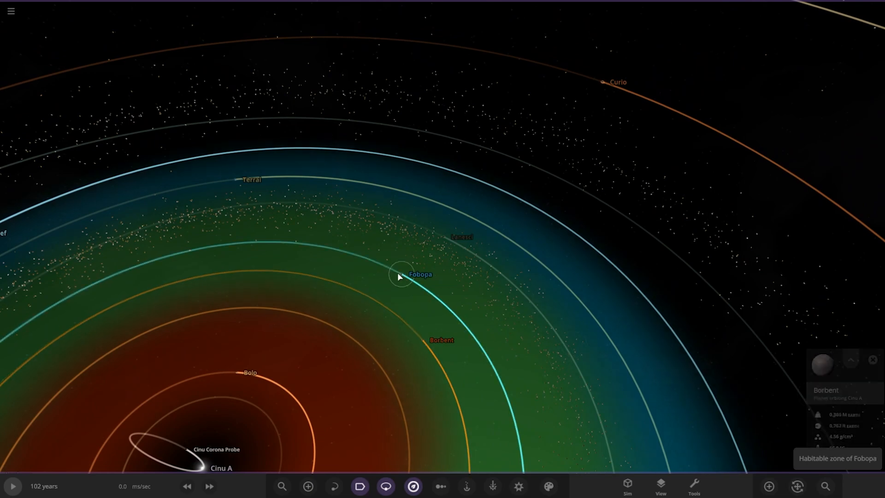
{"action": "left_click", "coordinate": [419, 275]}
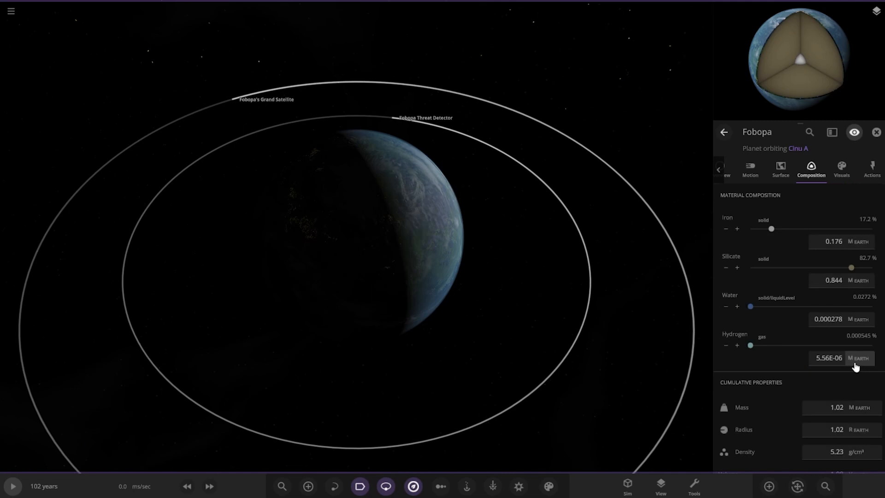
{"action": "scroll", "scroll_direction": "down", "scroll_amount": 3}
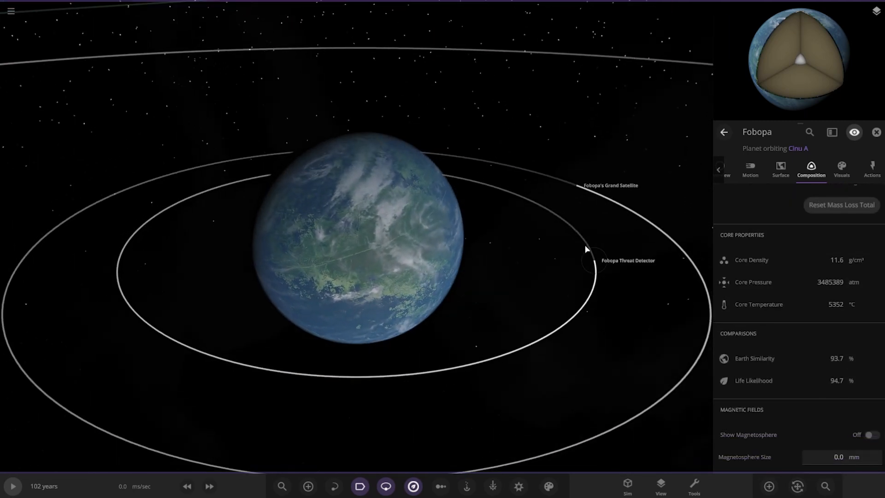
Select Fobopa's Grand Satellite, then its moons Cyfersu and Foba.
{"action": "left_click", "coordinate": [595, 259]}
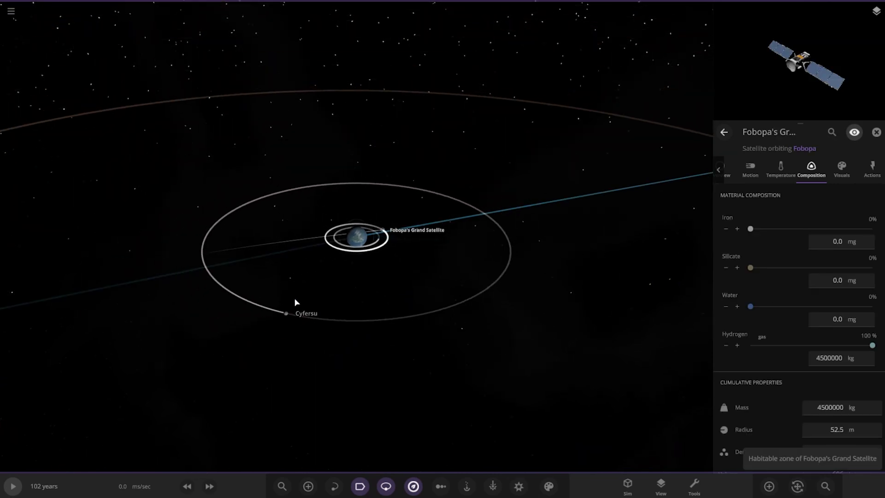
{"action": "left_click", "coordinate": [286, 312]}
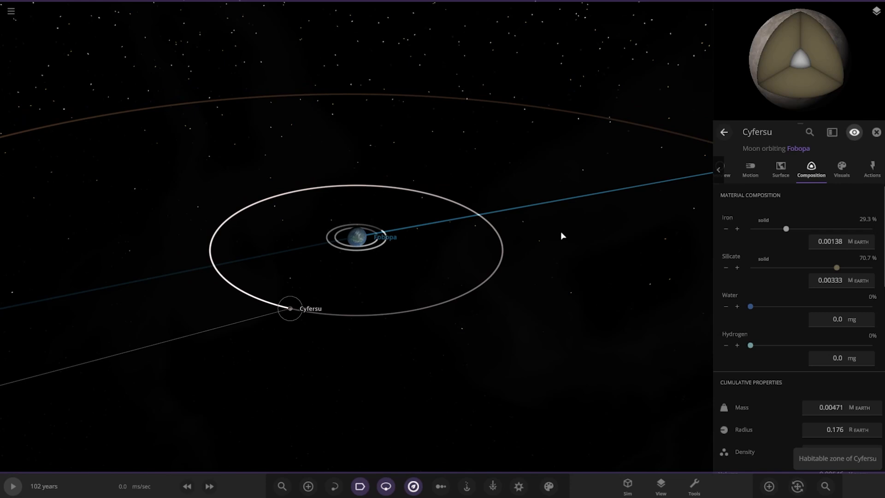
{"action": "left_click", "coordinate": [726, 169]}
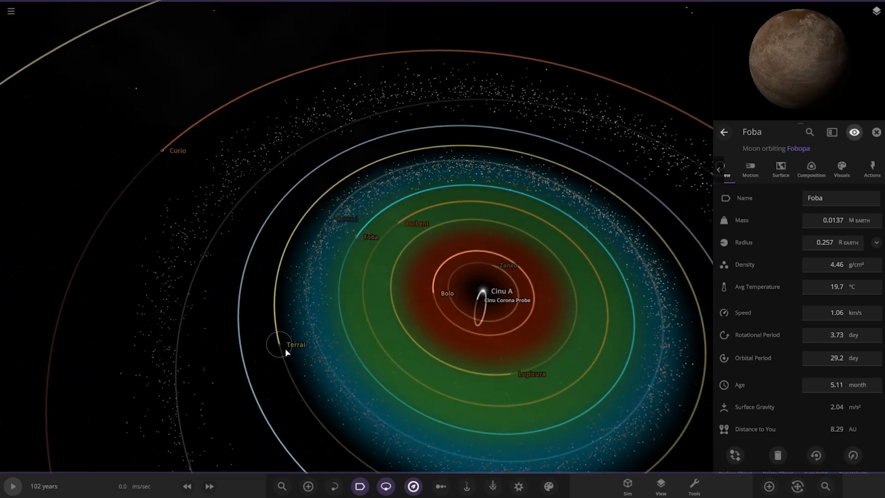
Select the planet Terrai and its moon Robius, then zoom out toward Geysef.
{"action": "left_click", "coordinate": [281, 344]}
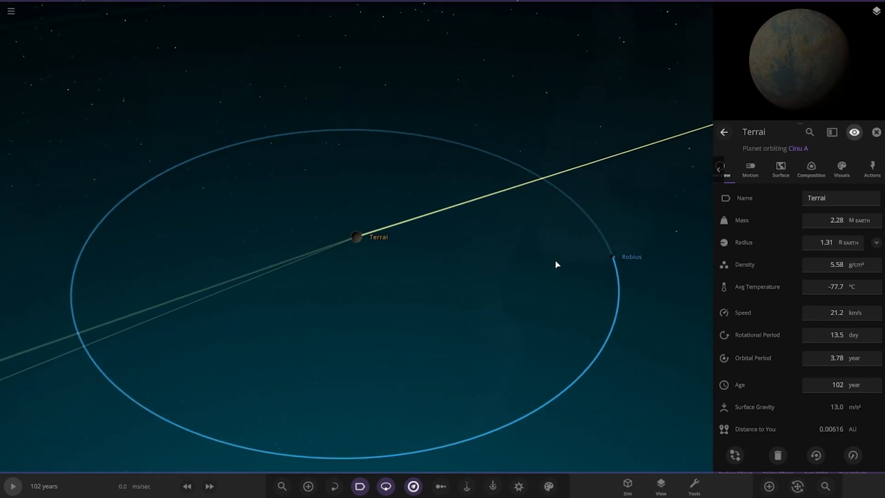
{"action": "left_click", "coordinate": [613, 257]}
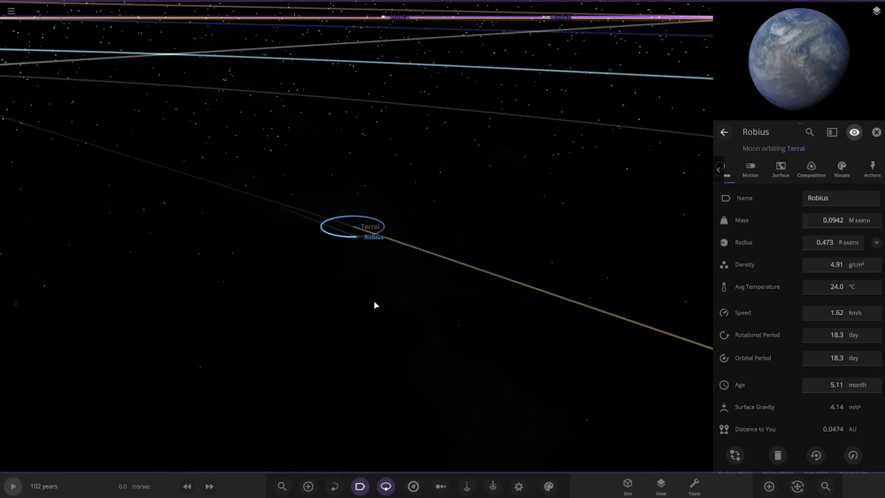
{"action": "scroll", "scroll_direction": "down", "scroll_amount": 3}
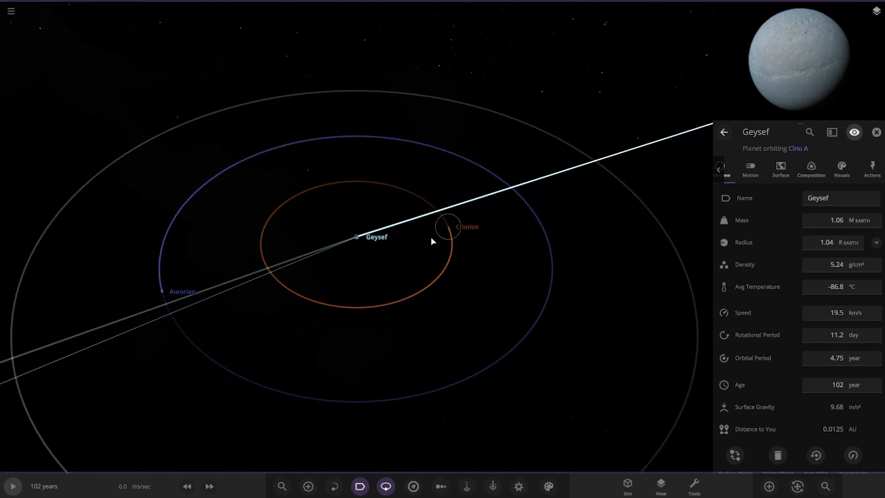
Select Geysef's moons Aurorian and Lunkli, then dwarf planet Yonus and its moon Yonus I.
{"action": "left_click", "coordinate": [446, 225]}
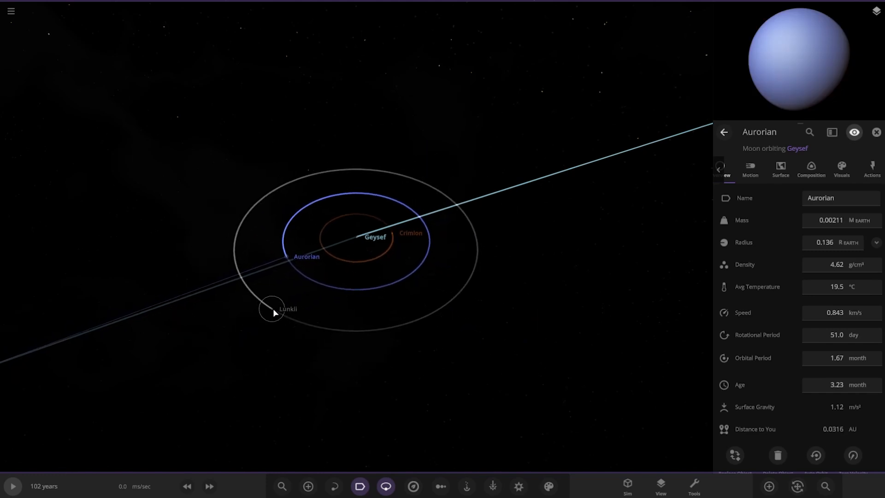
{"action": "left_click", "coordinate": [271, 309]}
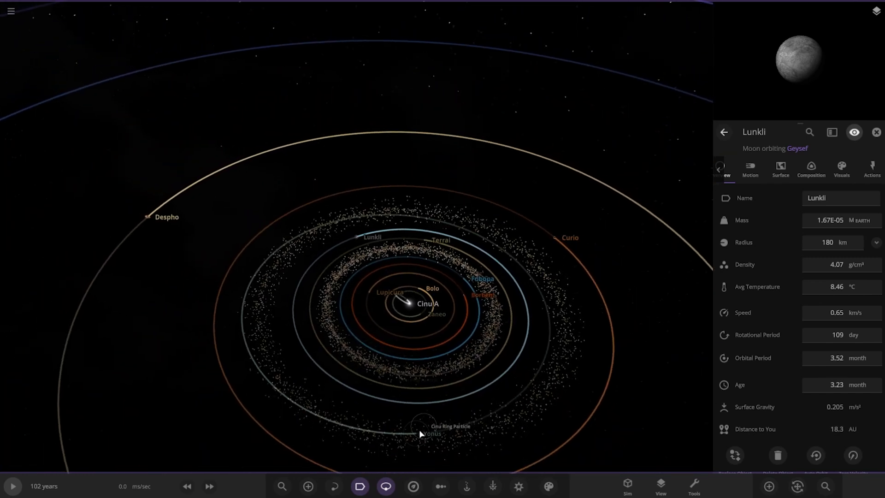
{"action": "left_click", "coordinate": [432, 433]}
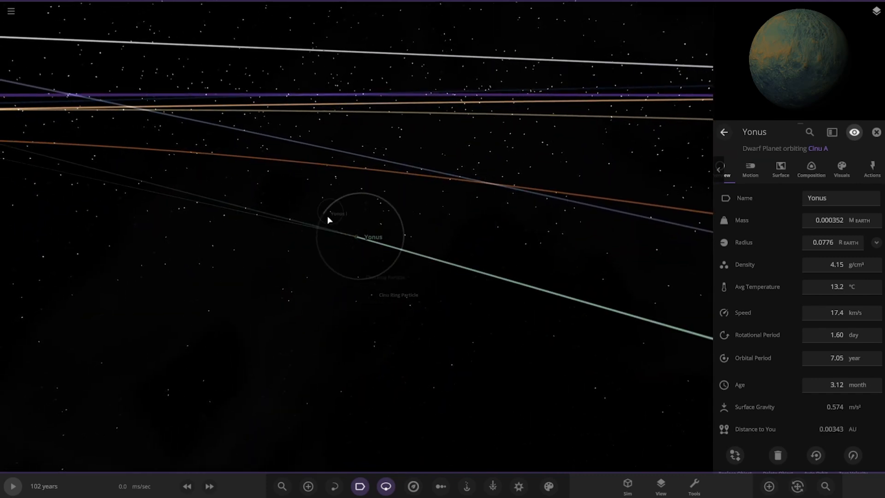
{"action": "left_click", "coordinate": [337, 213]}
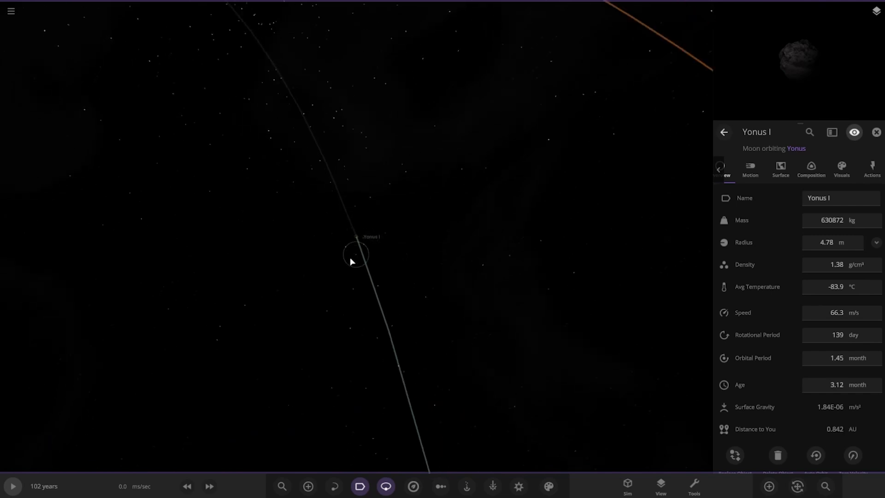
{"action": "scroll", "scroll_direction": "down", "scroll_amount": 3}
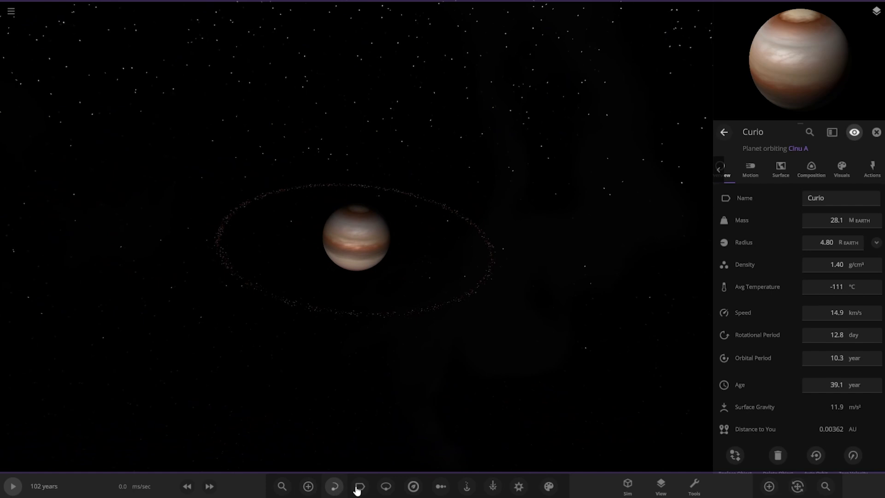
Show Curio's orbit paths and select its moons Unost, Oxern, Sciden and Mati in turn.
{"action": "left_click", "coordinate": [385, 486]}
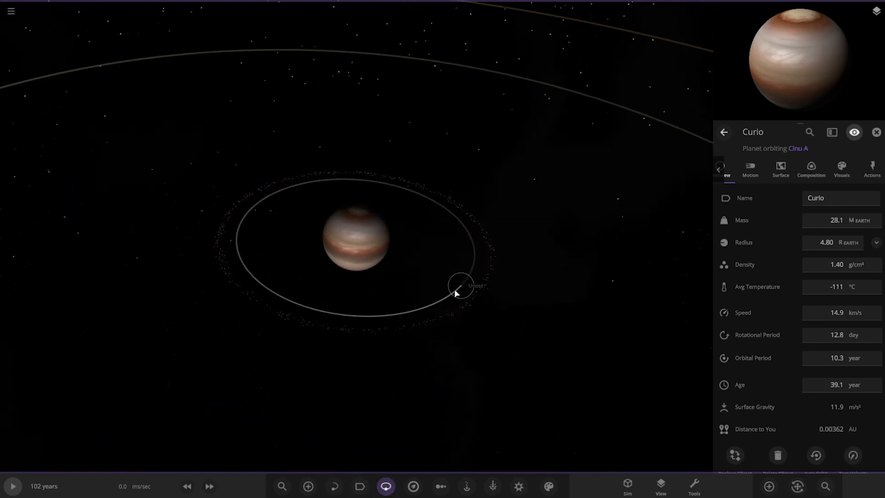
{"action": "left_click", "coordinate": [460, 285]}
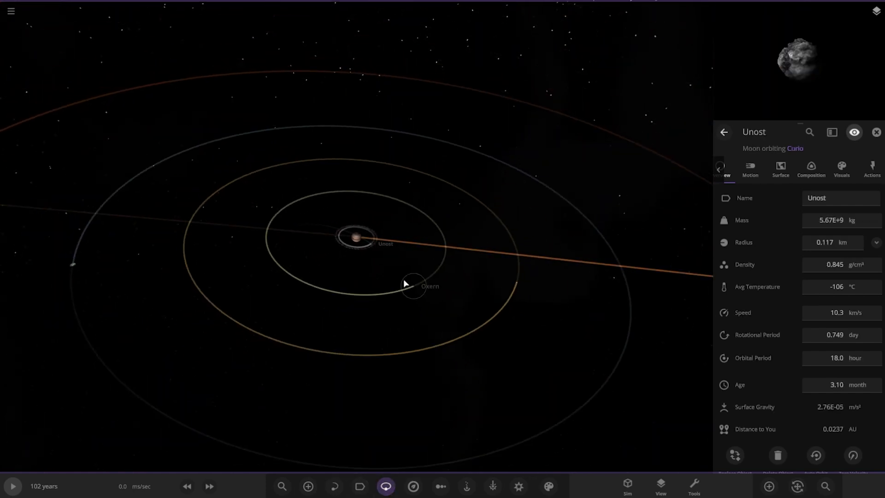
{"action": "left_click", "coordinate": [413, 282]}
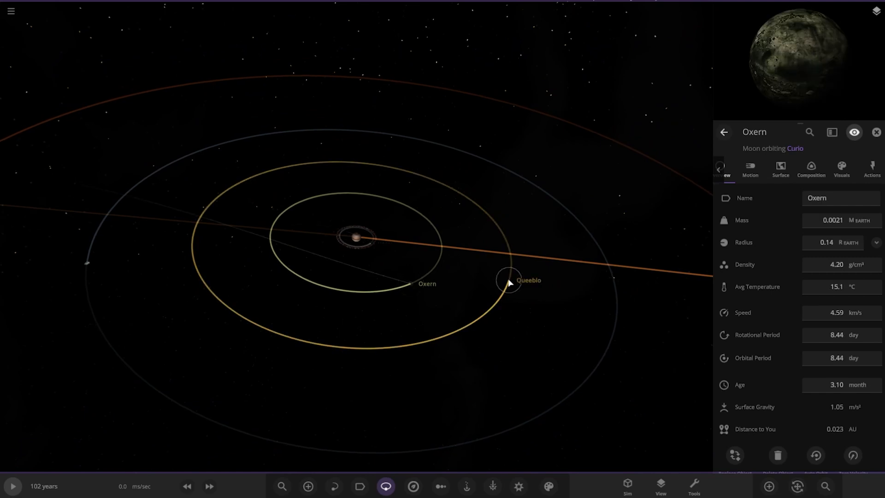
{"action": "left_click", "coordinate": [507, 279]}
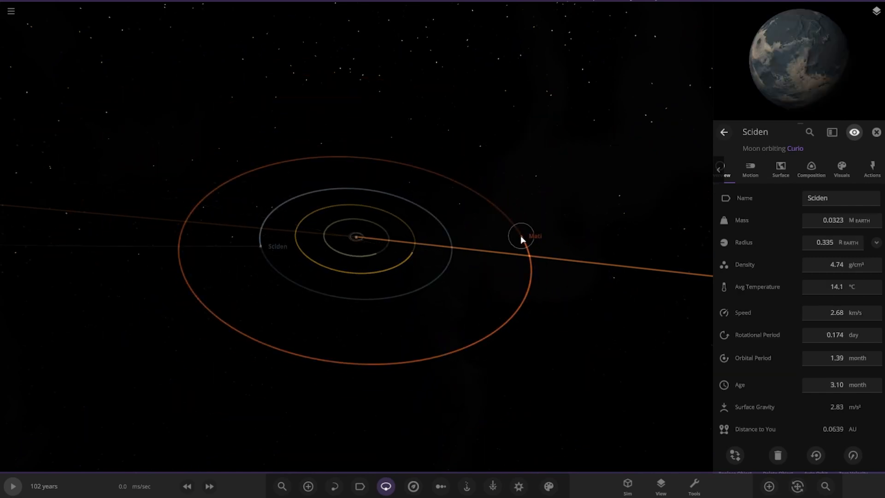
{"action": "left_click", "coordinate": [519, 235]}
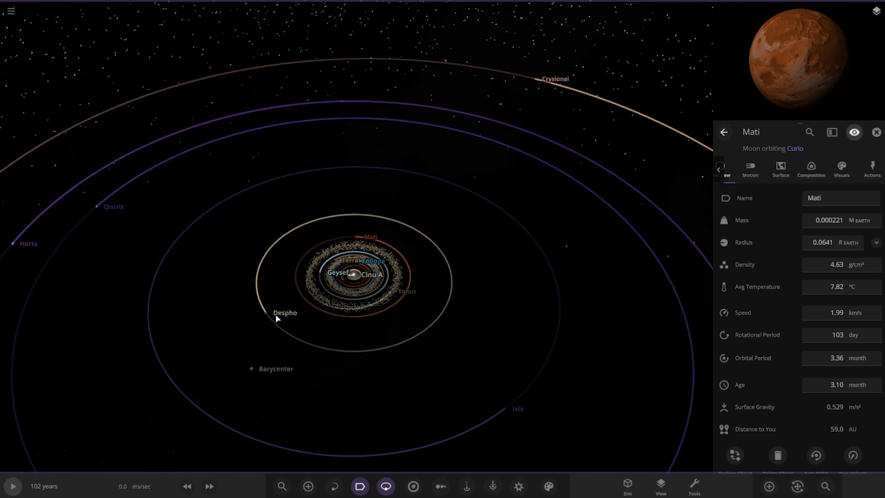
Select the giant planet Despho and its moons Cima and Xeono, then zoom out to the barycenter.
{"action": "left_click", "coordinate": [277, 318]}
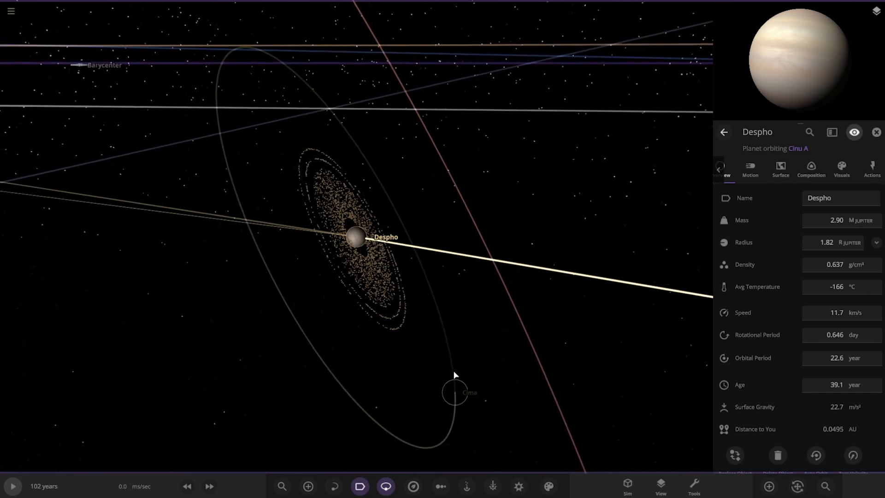
{"action": "left_click", "coordinate": [454, 392]}
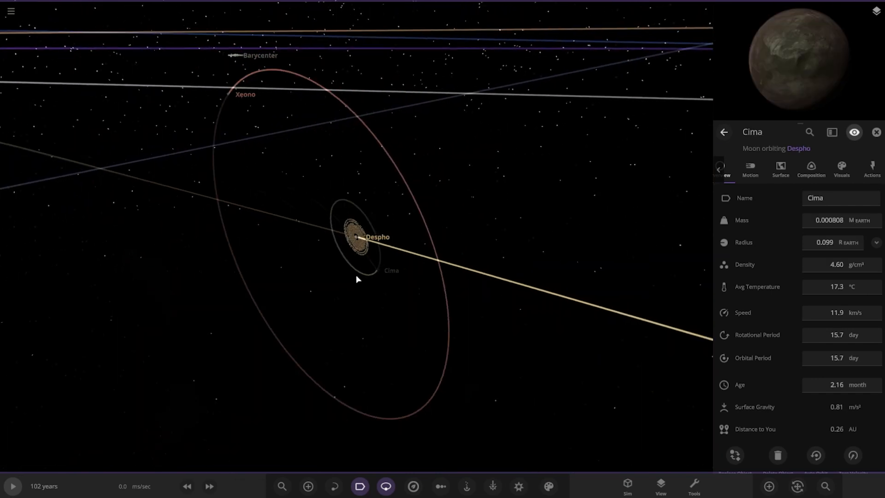
{"action": "left_click", "coordinate": [254, 126]}
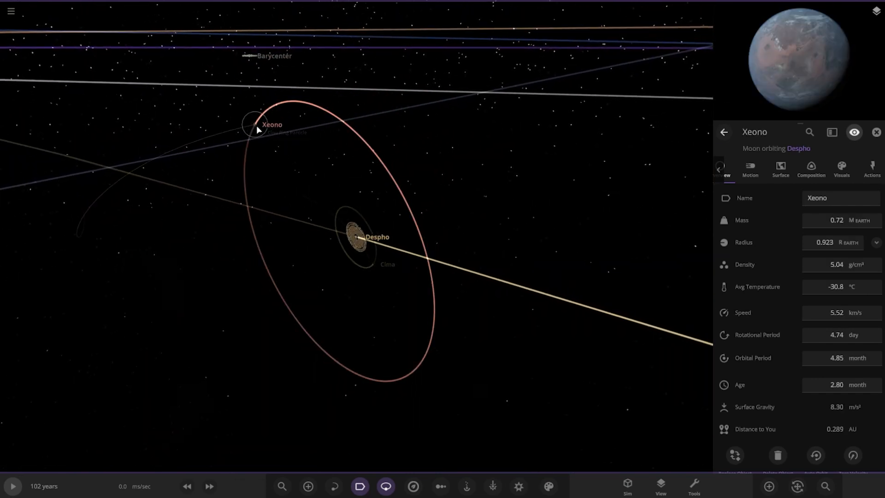
{"action": "scroll", "scroll_direction": "down", "scroll_amount": 3}
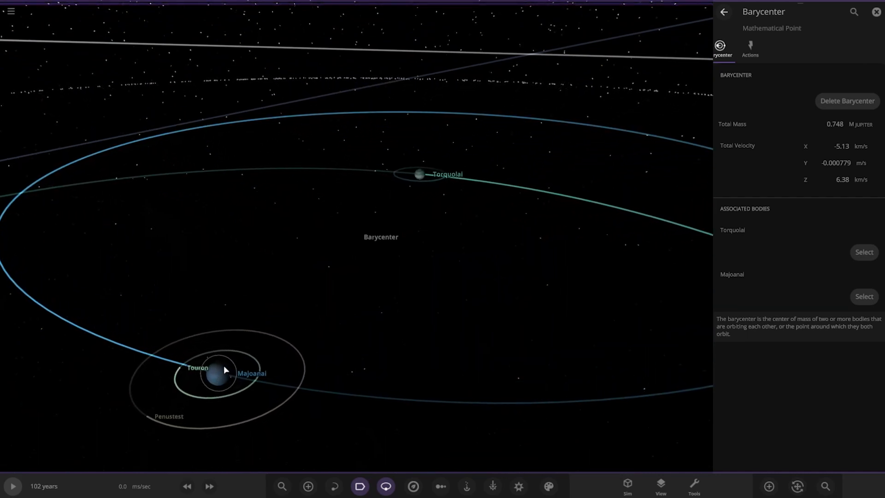
Select Majoanai's satellites Touron and Penustest, then Torquolai and its satellite Niap.
{"action": "left_click", "coordinate": [863, 296]}
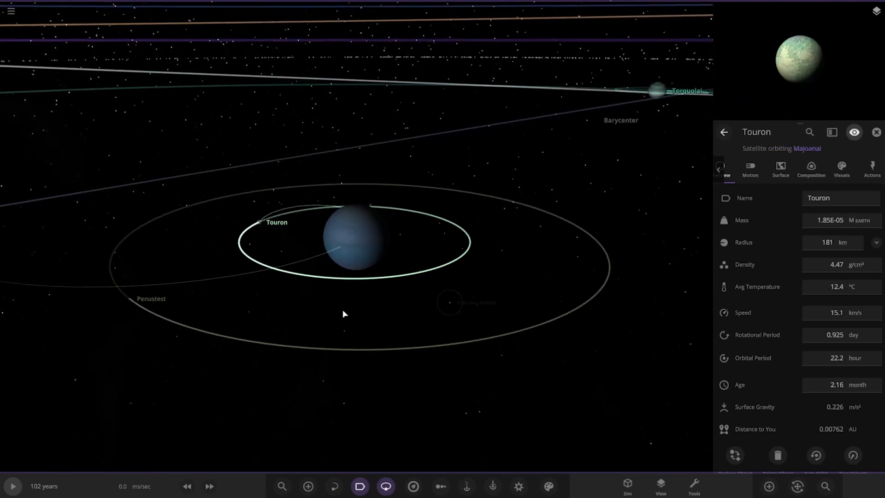
{"action": "left_click", "coordinate": [151, 298]}
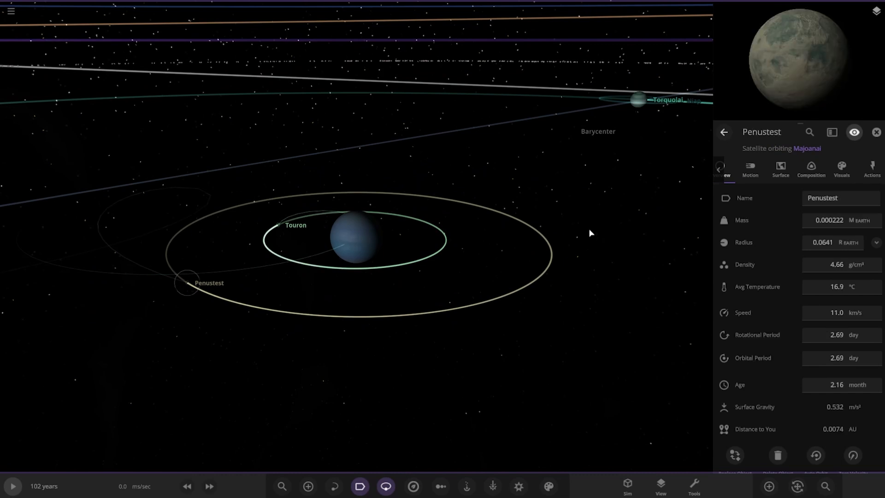
{"action": "left_click", "coordinate": [638, 100]}
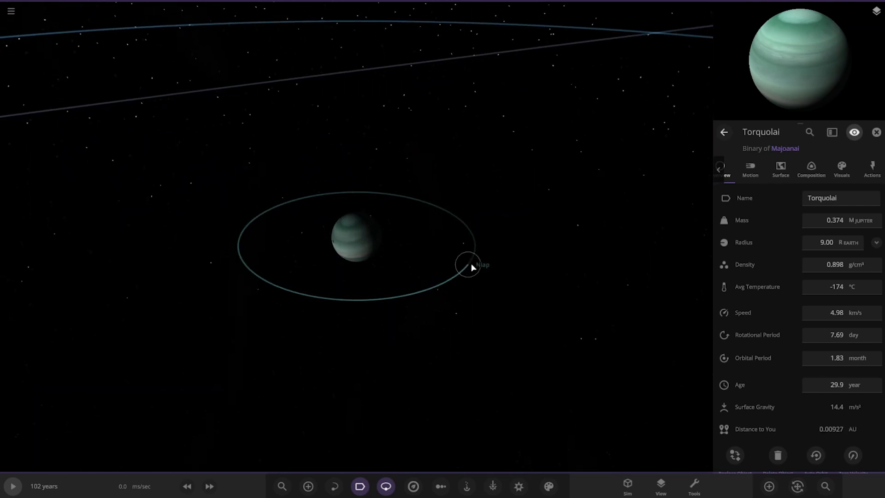
{"action": "left_click", "coordinate": [471, 264]}
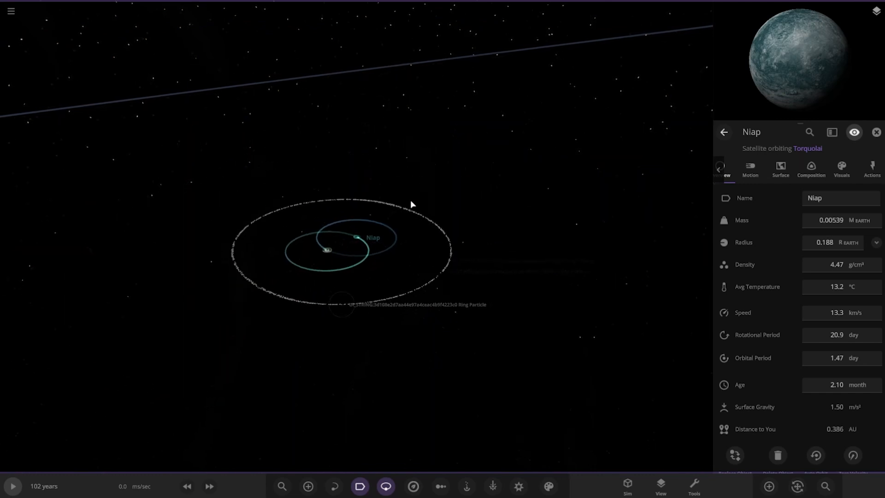
{"action": "scroll", "scroll_direction": "down", "scroll_amount": 3}
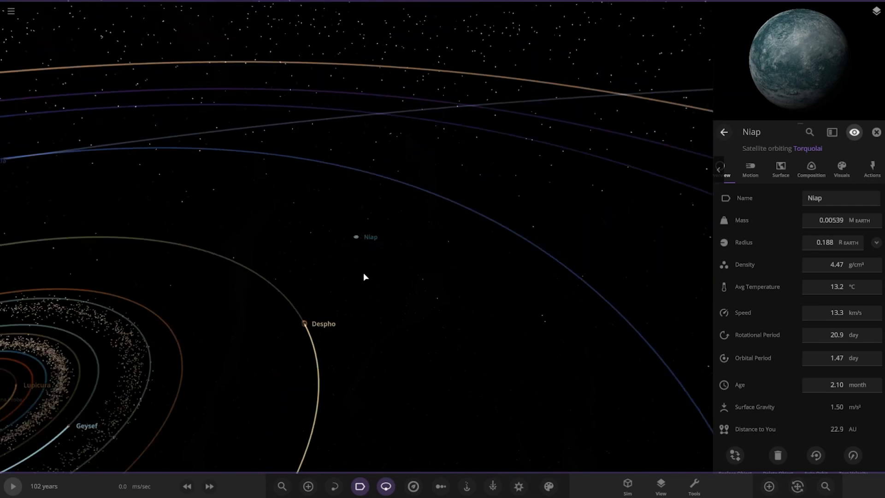
{"action": "scroll", "scroll_direction": "down", "scroll_amount": 3}
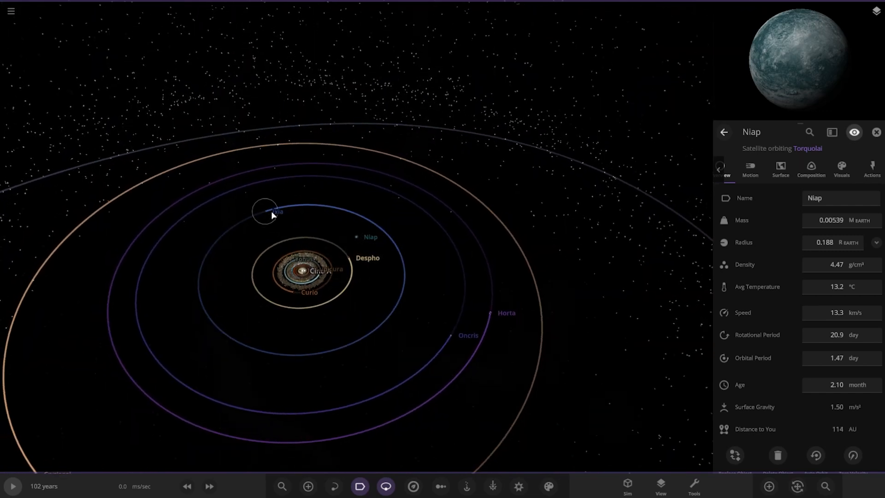
Visit the planet Ixia and the small ring particle near its orbit.
{"action": "left_click", "coordinate": [266, 211]}
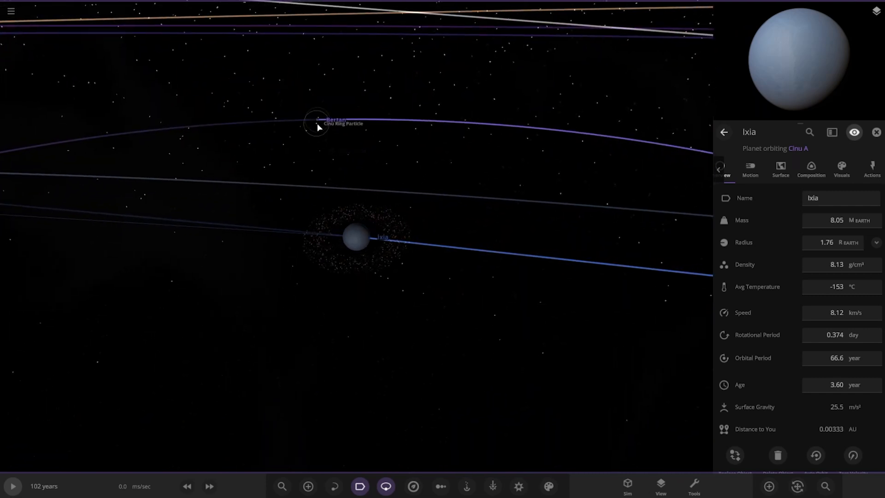
{"action": "left_click", "coordinate": [317, 120]}
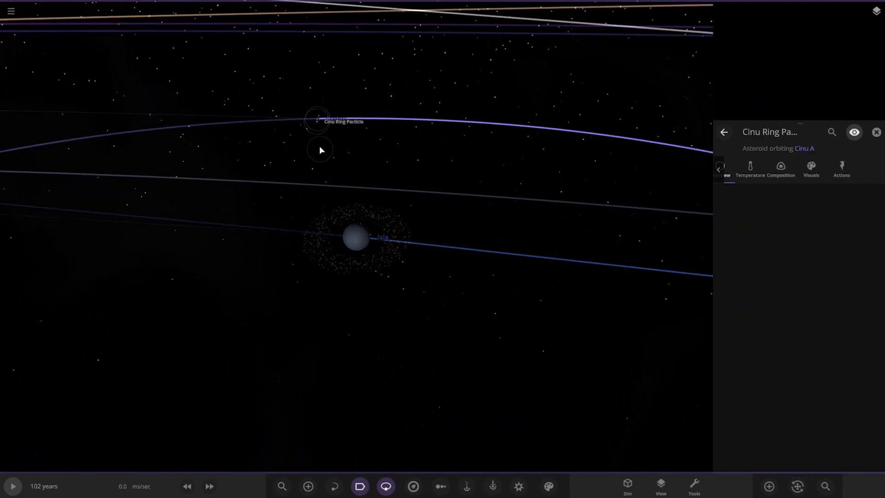
{"action": "left_click", "coordinate": [720, 168]}
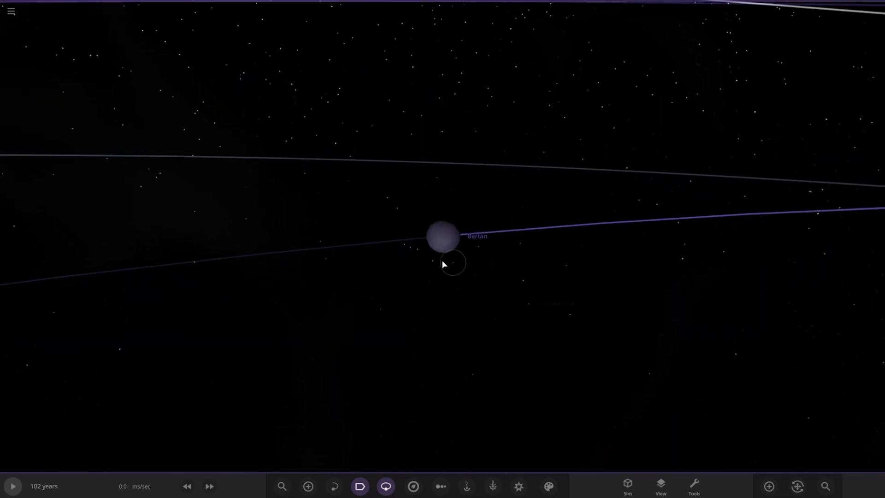
Select Ixia's moon Bertan and show its summary details, zooming out afterward.
{"action": "left_click", "coordinate": [441, 240]}
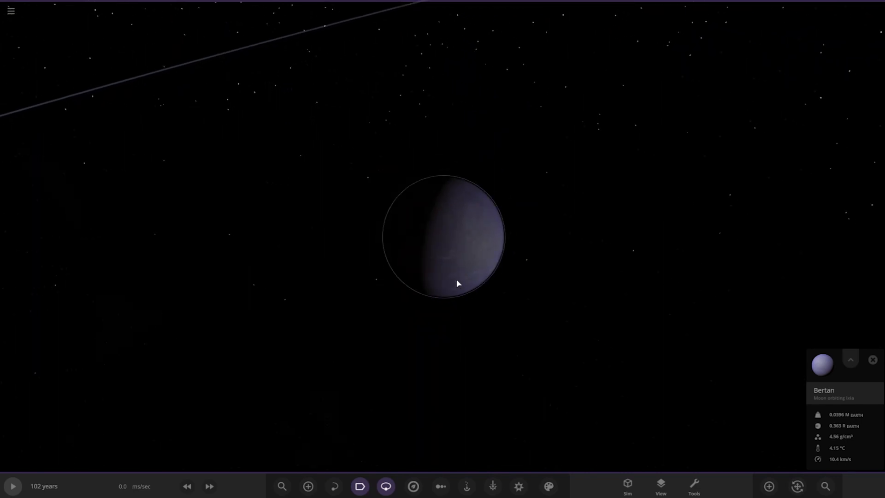
{"action": "scroll", "scroll_direction": "down", "scroll_amount": 3}
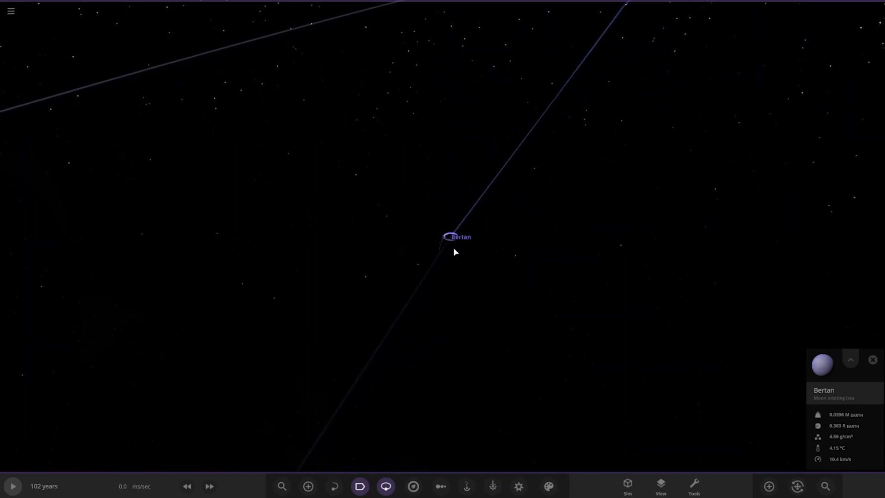
{"action": "scroll", "scroll_direction": "down", "scroll_amount": 3}
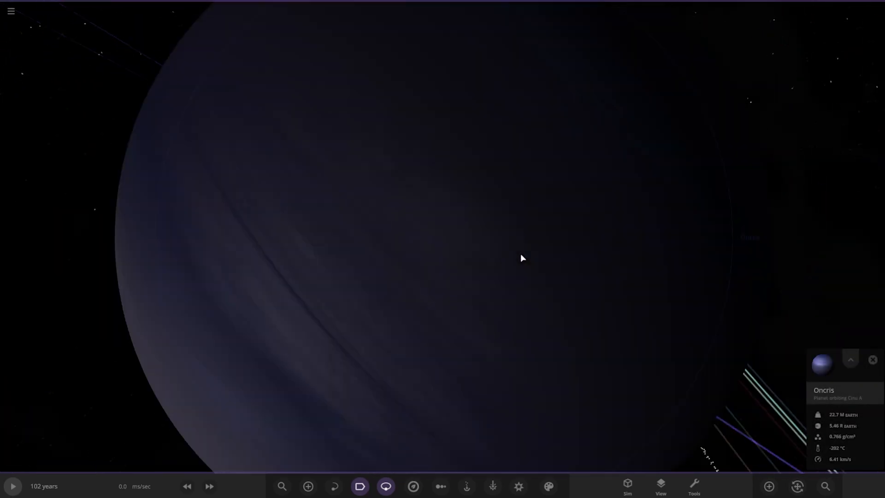
Zoom out from Oncris and visit its moons Retelevon and Aextrovek.
{"action": "scroll", "scroll_direction": "down", "scroll_amount": 3}
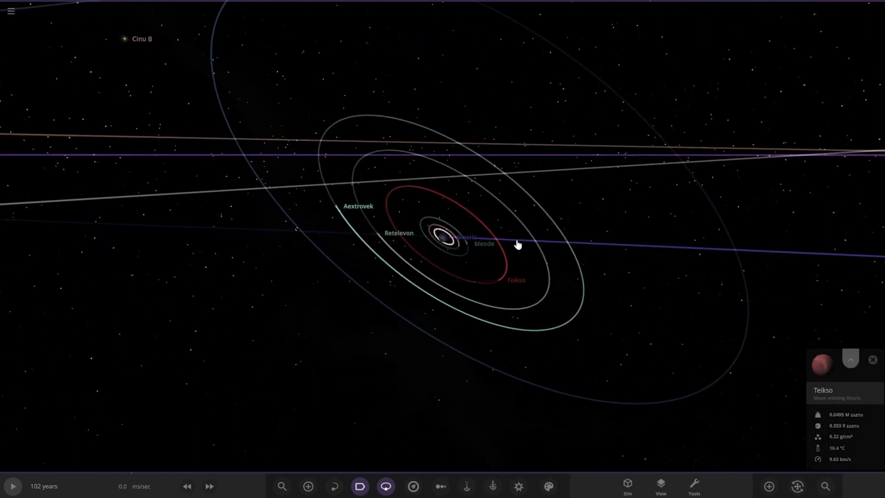
{"action": "left_click", "coordinate": [850, 360]}
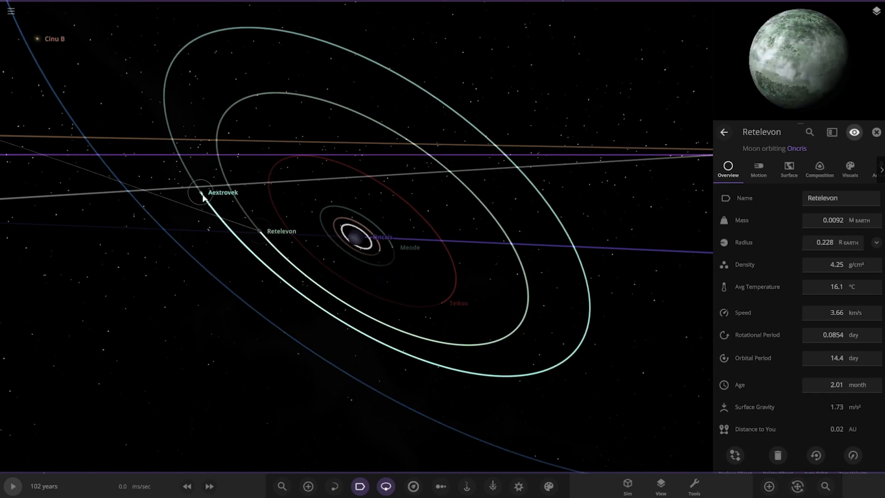
{"action": "left_click", "coordinate": [211, 192]}
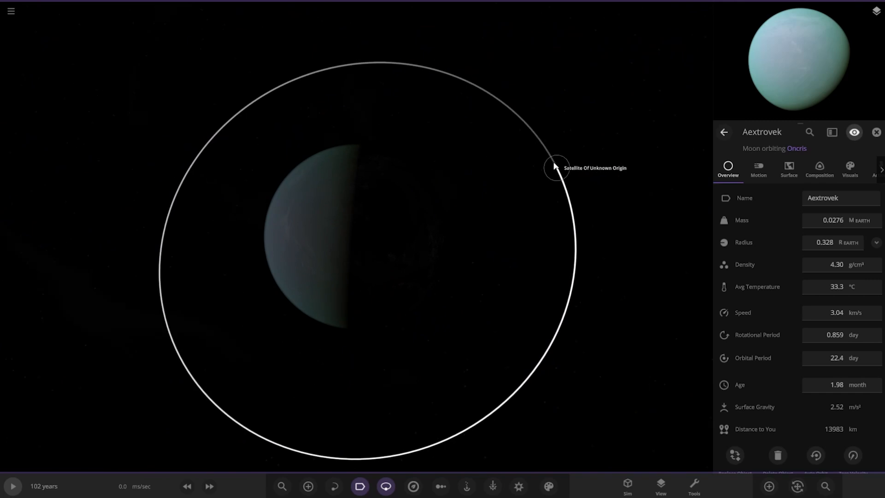
Select the Satellite Of Unknown Origin orbiting Aextrovek, then the moon Malbin.
{"action": "left_click", "coordinate": [555, 168]}
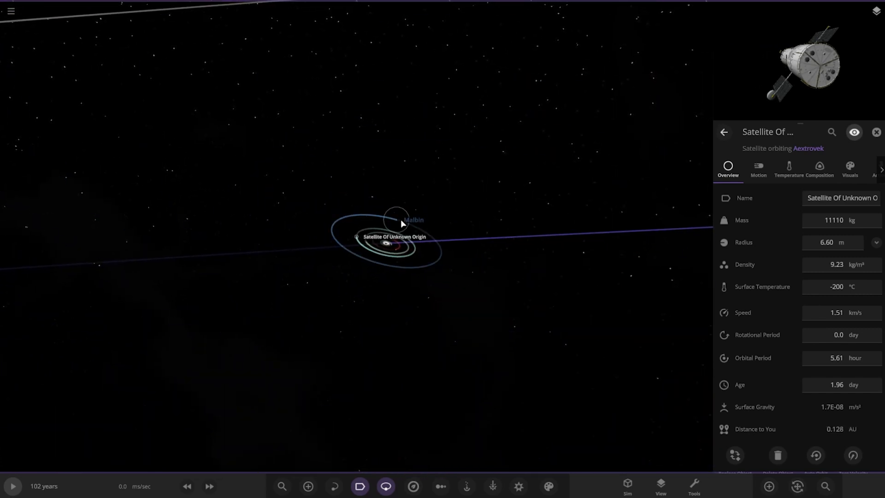
{"action": "left_click", "coordinate": [412, 220]}
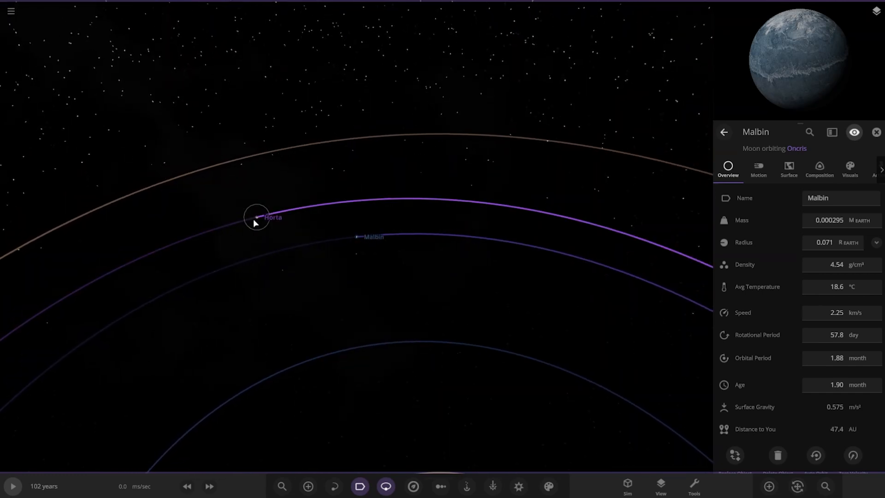
Select the planet Horta and its moon Grotandor.
{"action": "left_click", "coordinate": [259, 216]}
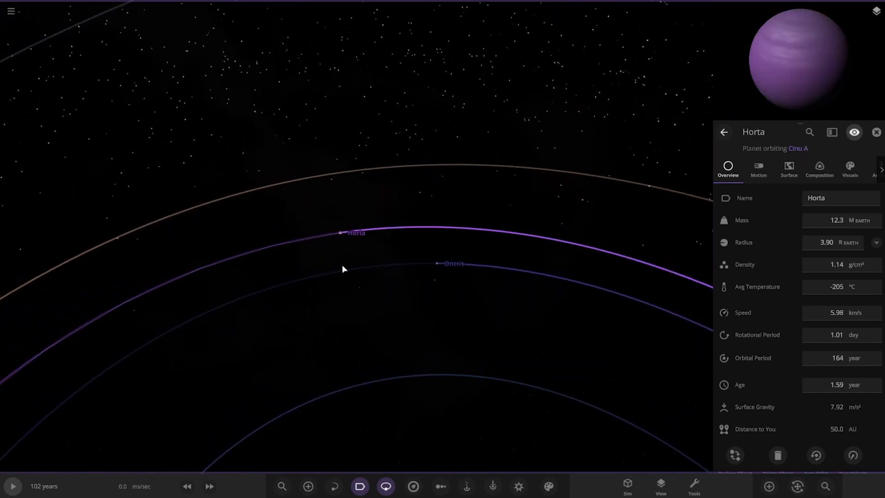
{"action": "scroll", "scroll_direction": "down", "scroll_amount": 3}
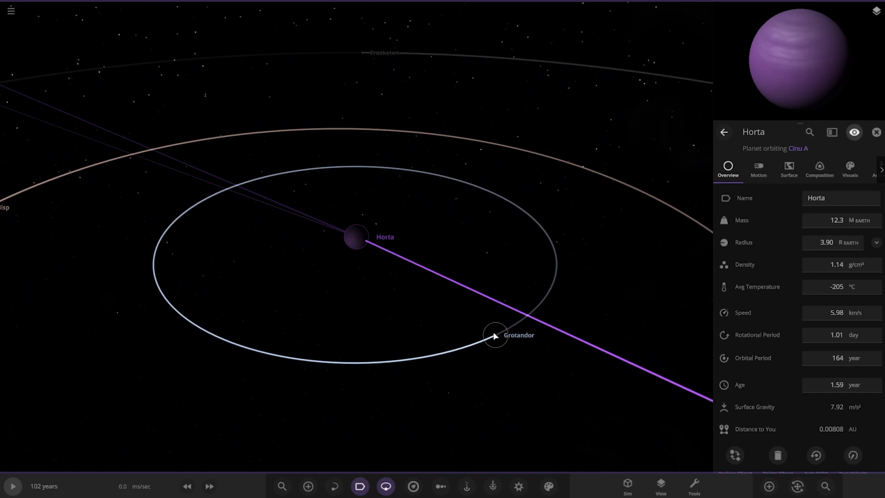
{"action": "left_click", "coordinate": [494, 335]}
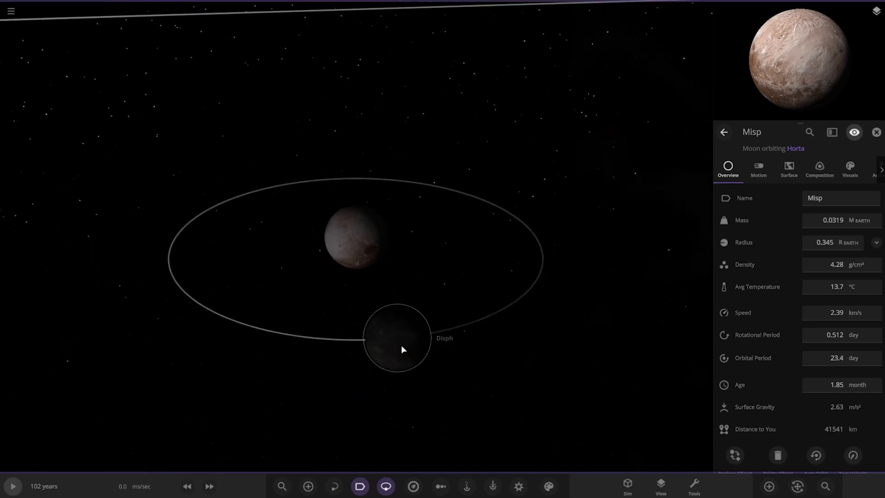
Visit Horta's satellite Disph and moon Frosketen, then move on to Crysionai.
{"action": "left_click", "coordinate": [396, 338]}
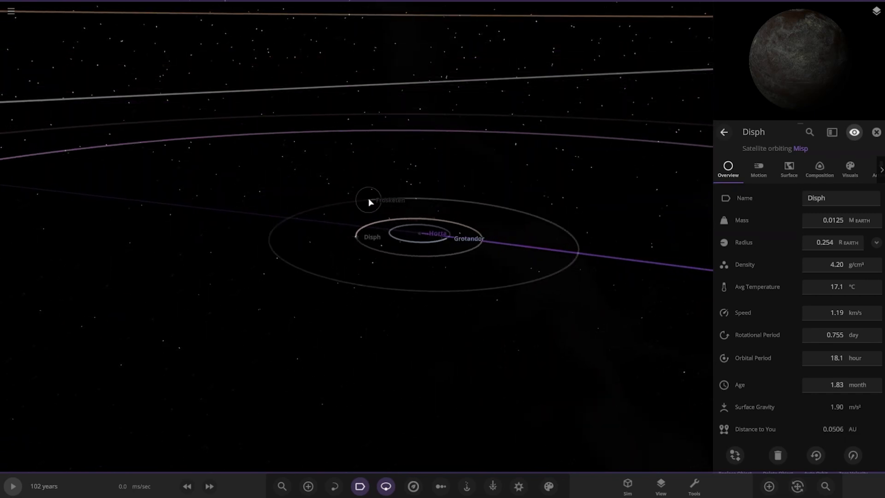
{"action": "left_click", "coordinate": [367, 201]}
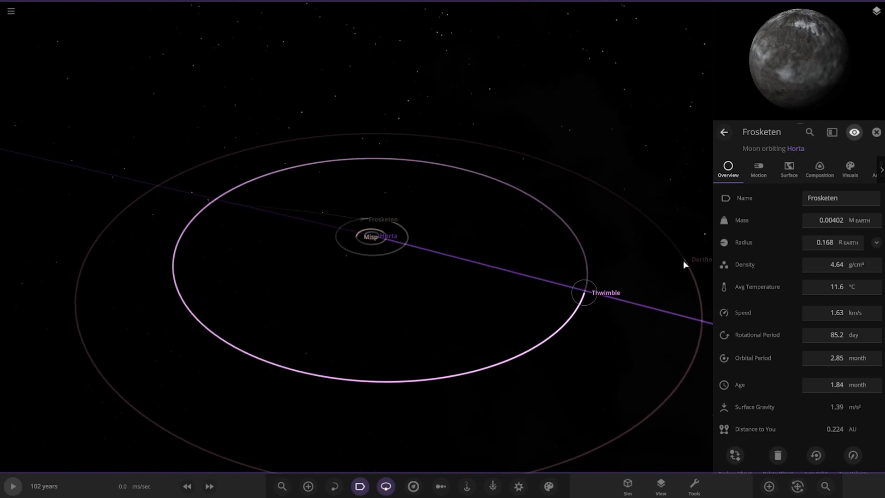
{"action": "left_click", "coordinate": [699, 259]}
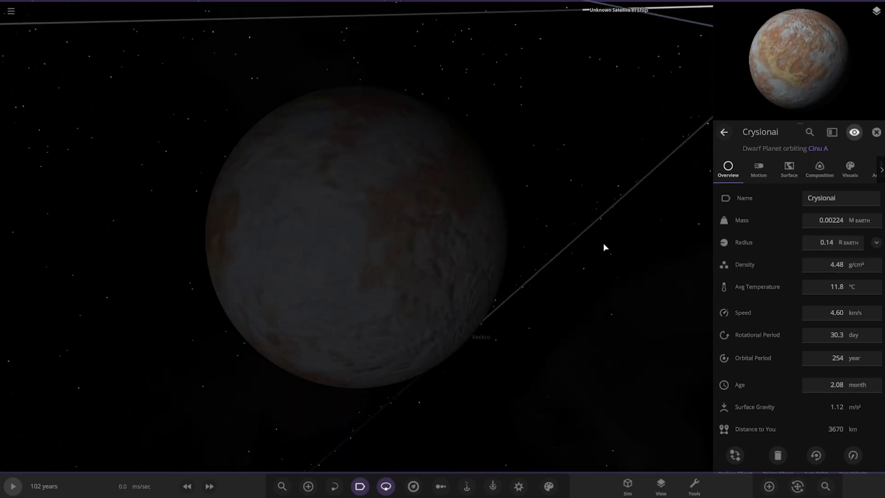
Inspect dwarf planet Crysionai's orbit and orbital elements around Cinu A.
{"action": "left_click_drag", "start_coordinate": [604, 247], "coordinate": [510, 249]}
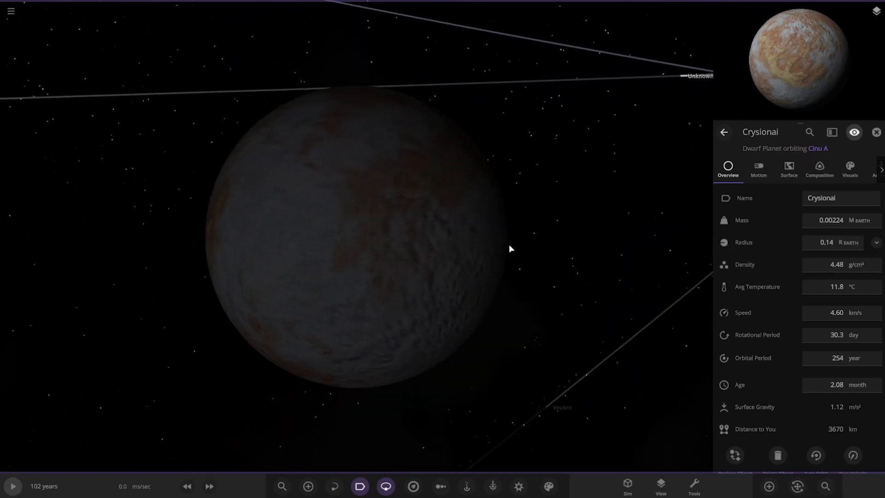
{"action": "scroll", "scroll_direction": "down", "scroll_amount": 3}
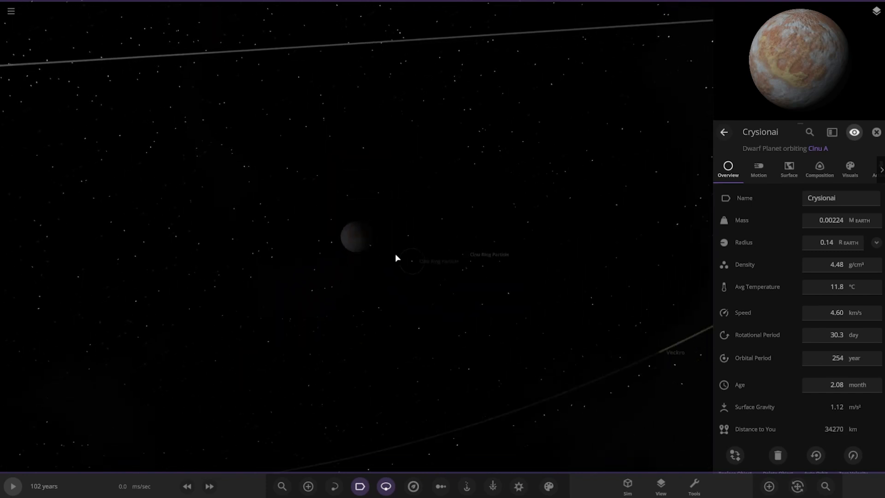
{"action": "left_click", "coordinate": [757, 169]}
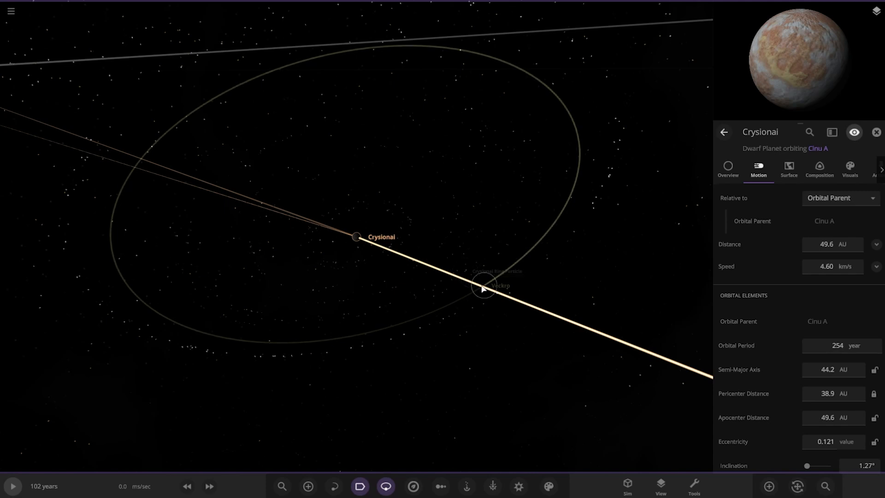
Select Crysionai's moon Veckro and view its orbital details.
{"action": "left_click", "coordinate": [484, 286]}
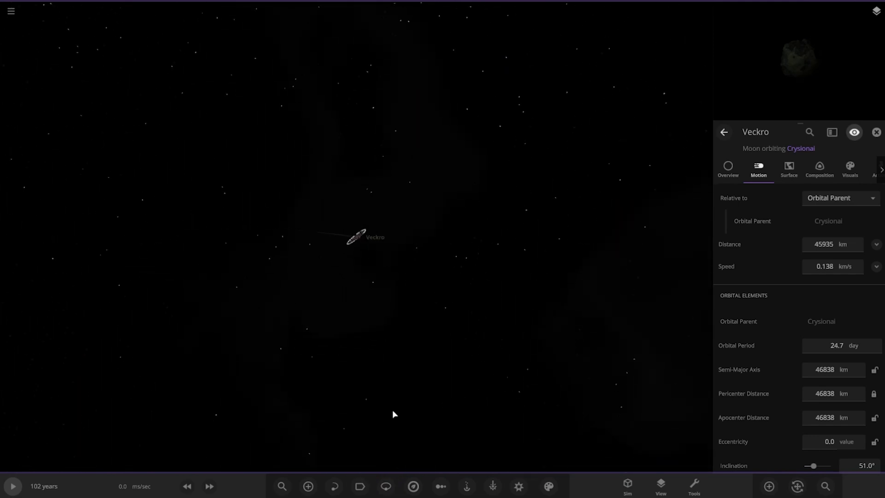
{"action": "left_click", "coordinate": [385, 485]}
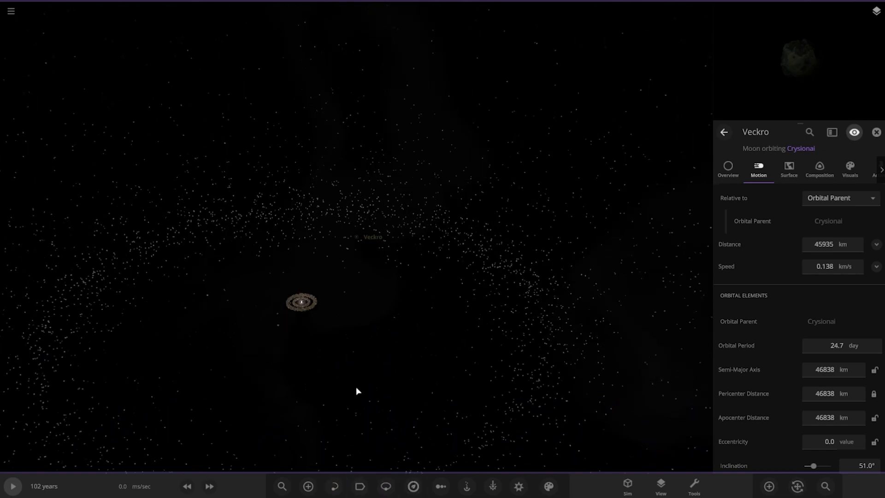
{"action": "left_click", "coordinate": [385, 486]}
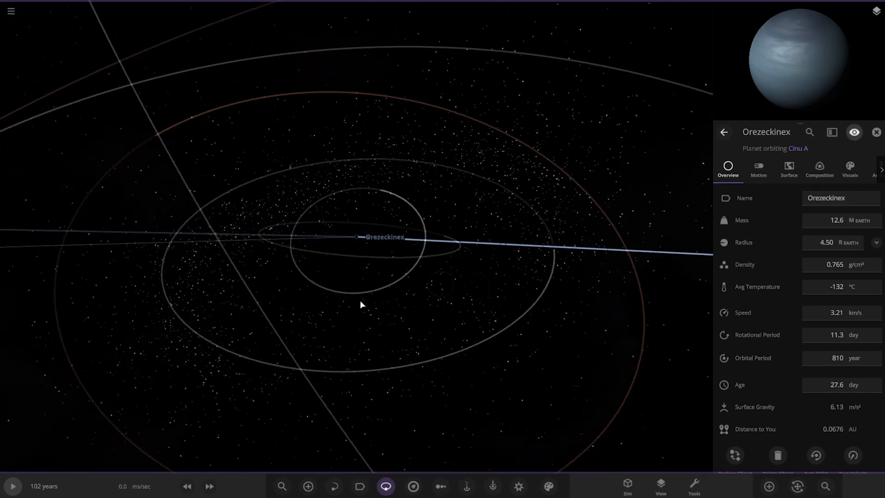
Select Orezeckinex's moons Spekrai and Golbe in turn.
{"action": "left_click", "coordinate": [401, 184]}
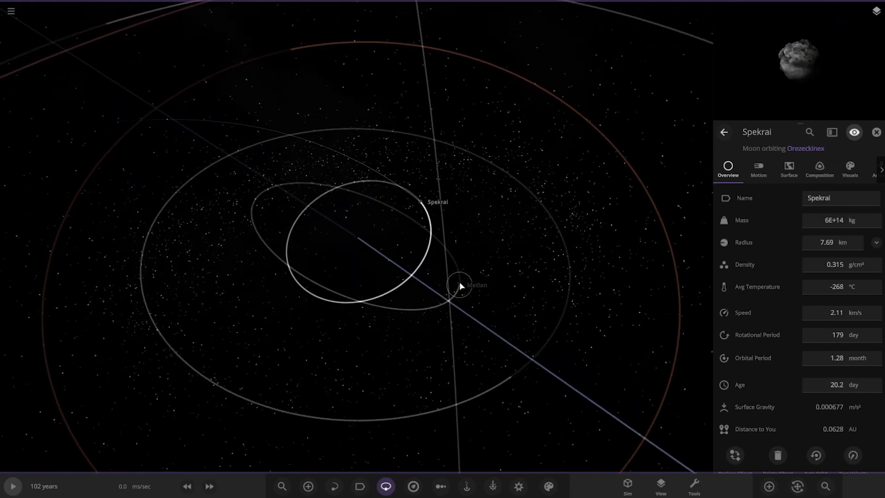
{"action": "left_click", "coordinate": [477, 285]}
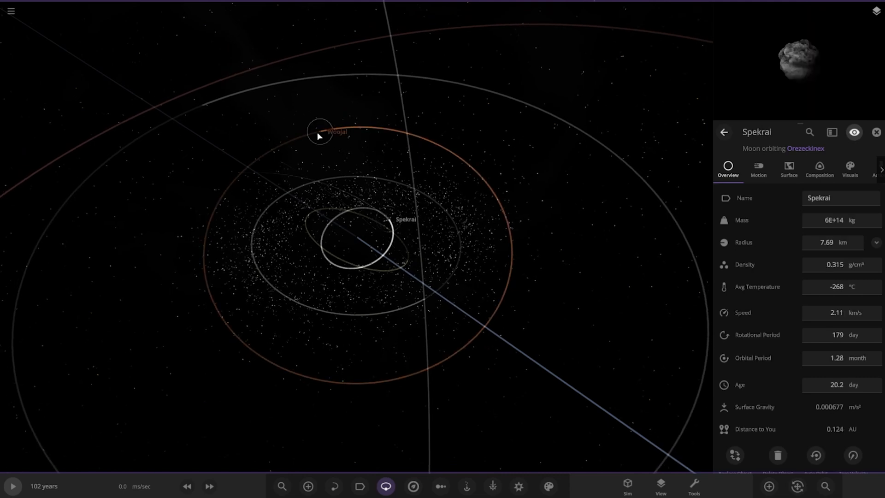
{"action": "left_click", "coordinate": [318, 131]}
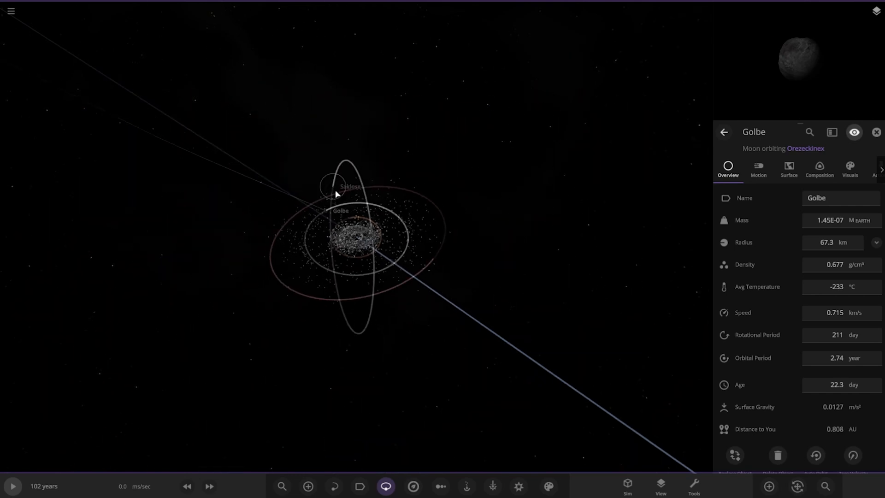
Visit the moons Saklose and Anran, centring the view closely on Anran.
{"action": "left_click", "coordinate": [332, 192]}
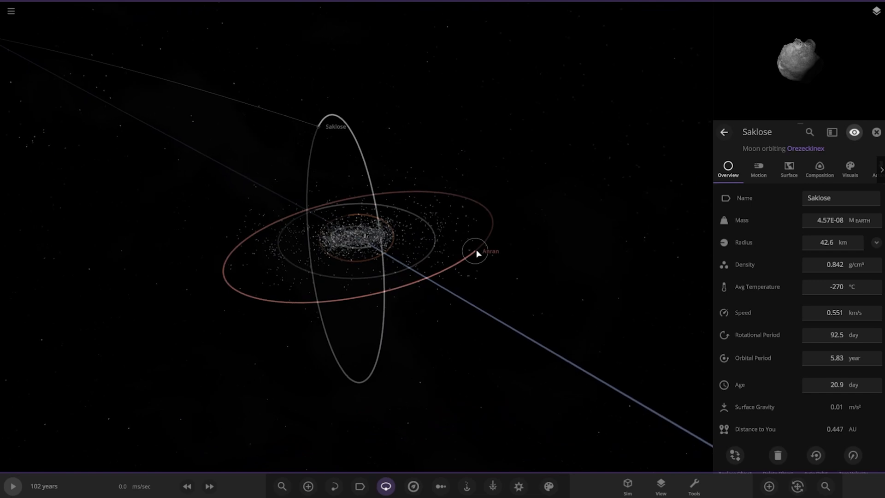
{"action": "left_click", "coordinate": [476, 250]}
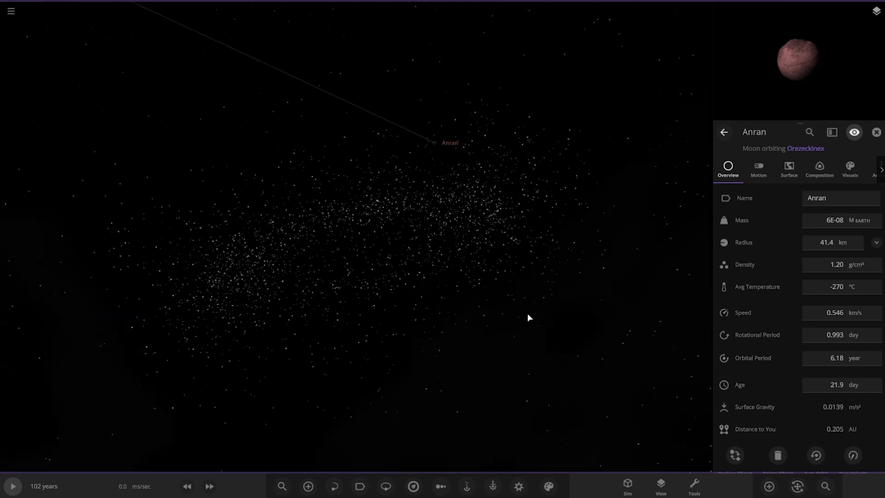
{"action": "left_click", "coordinate": [385, 486]}
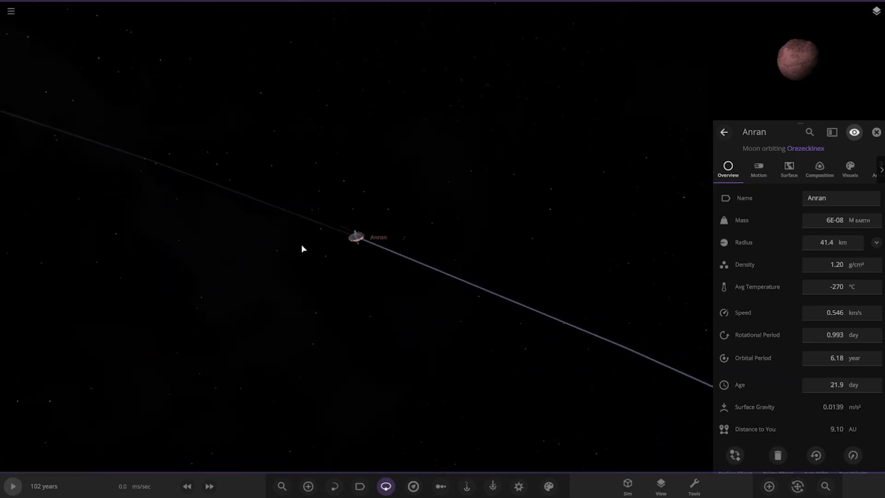
Select the Unknown Mothership near Anran and its orbiting Unknown Satellite.
{"action": "scroll", "scroll_direction": "down", "scroll_amount": 3}
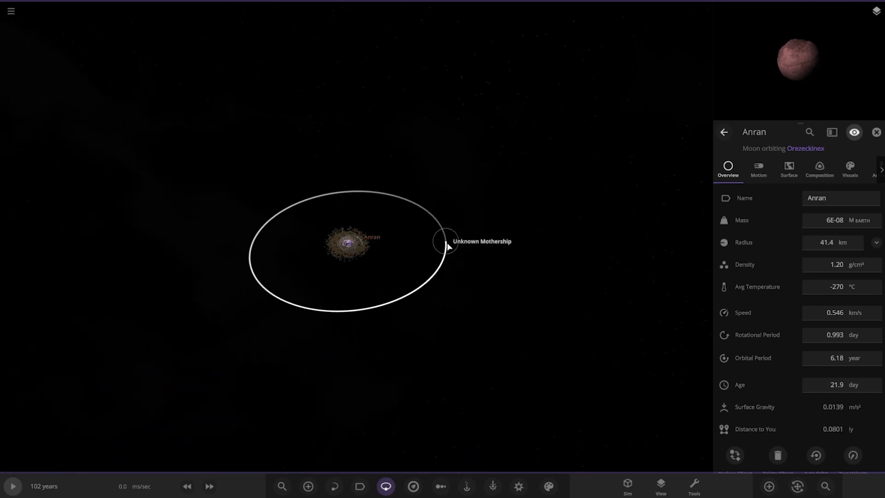
{"action": "left_click", "coordinate": [444, 241]}
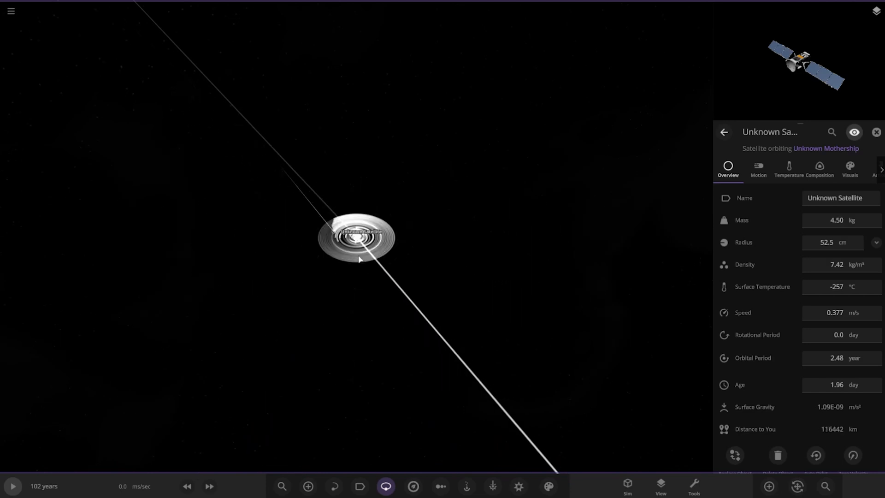
{"action": "scroll", "scroll_direction": "down", "scroll_amount": 3}
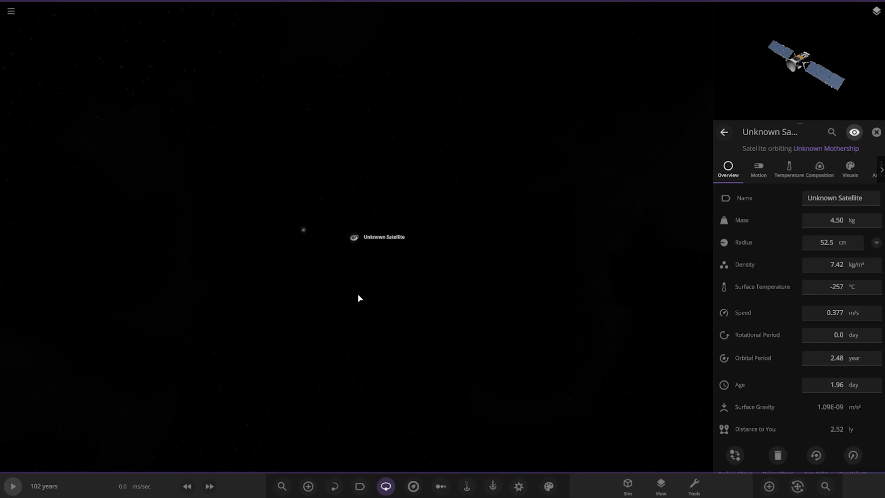
Select the second star Cinu B and its brown dwarf companion Kejrehnox.
{"action": "left_click", "coordinate": [312, 230]}
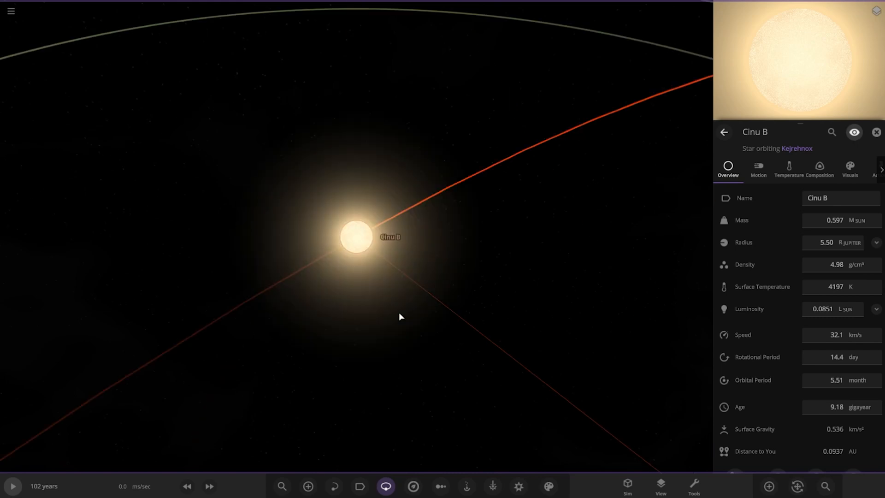
{"action": "scroll", "scroll_direction": "down", "scroll_amount": 3}
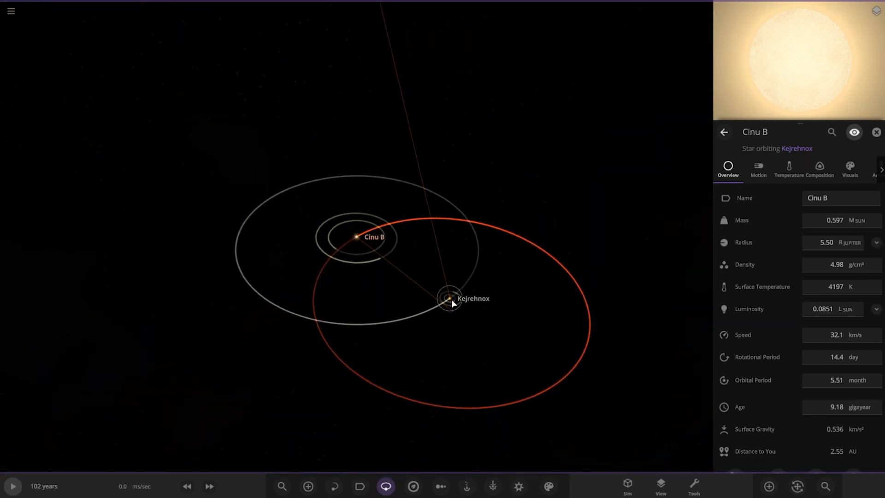
{"action": "left_click", "coordinate": [447, 298]}
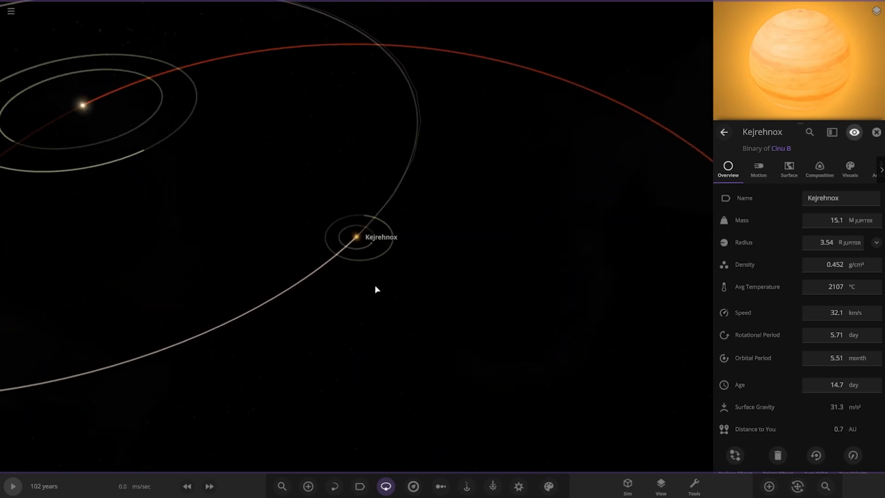
Visit the satellite Ixoranla and then the planet Exalan orbiting Cinu B.
{"action": "left_click", "coordinate": [403, 248]}
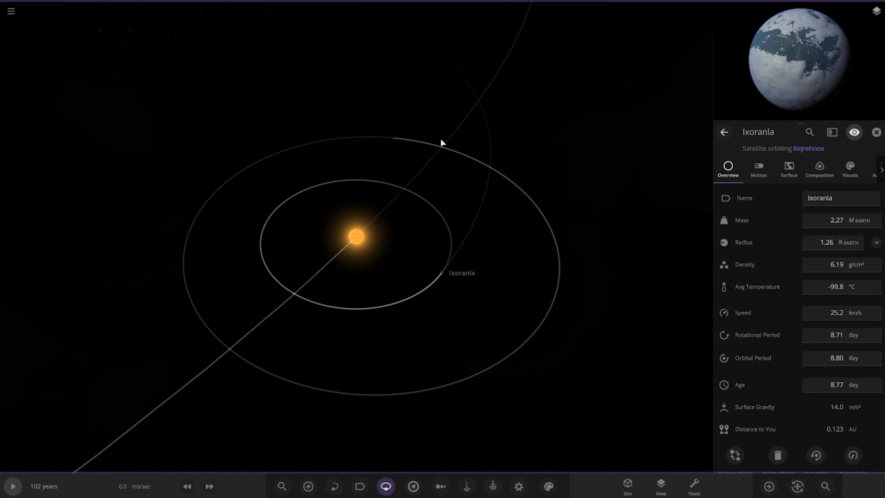
{"action": "left_click", "coordinate": [393, 138]}
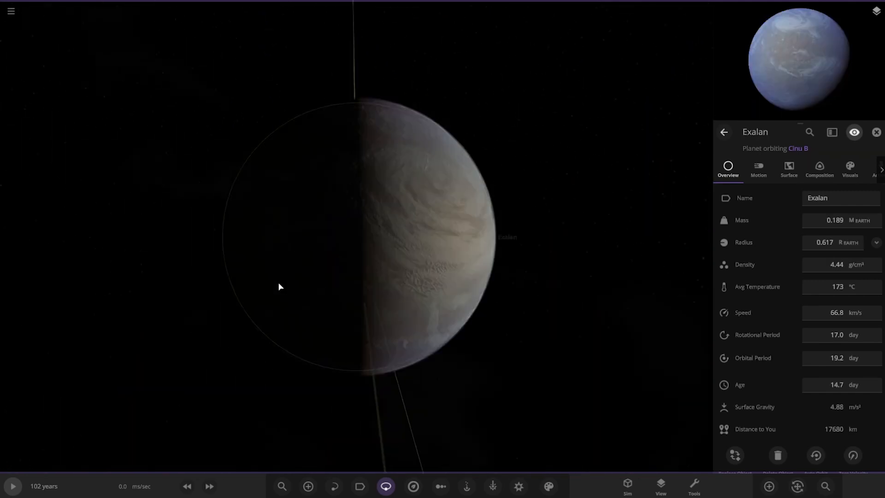
{"action": "scroll", "scroll_direction": "down", "scroll_amount": 3}
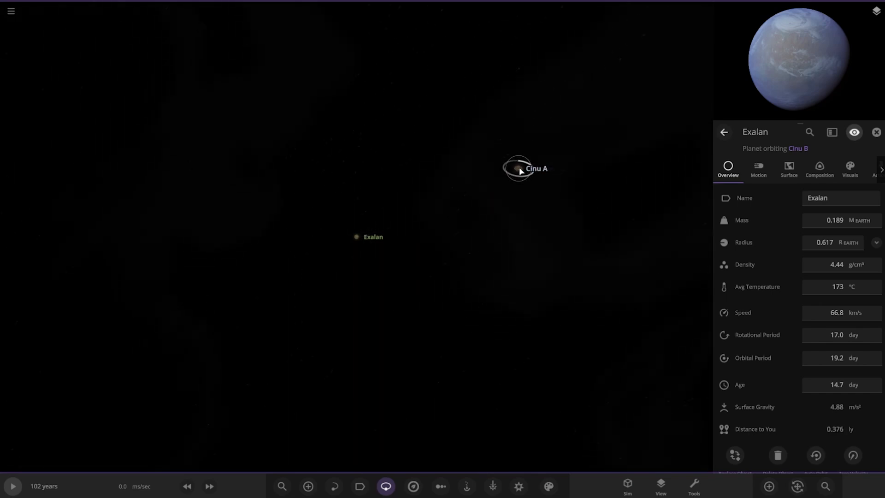
Select the main star Cinu A to show its properties and system orbits.
{"action": "left_click", "coordinate": [516, 169]}
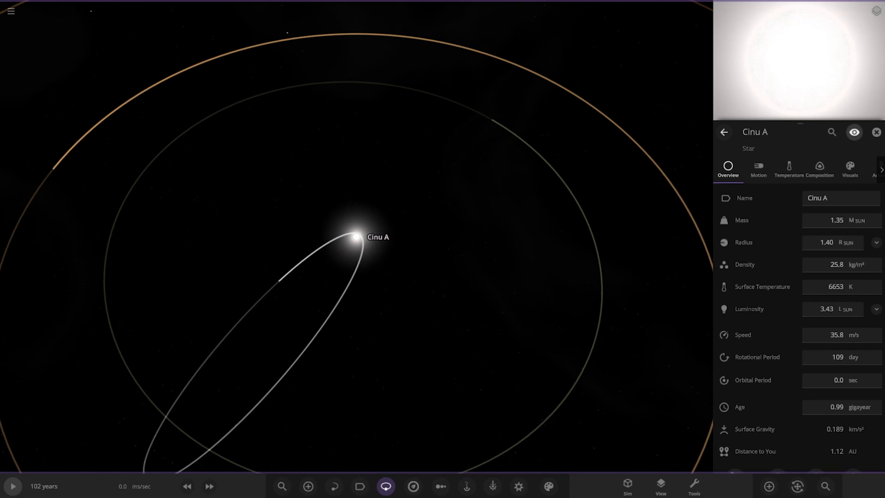
{"action": "mouse_move", "coordinate": [372, 396]}
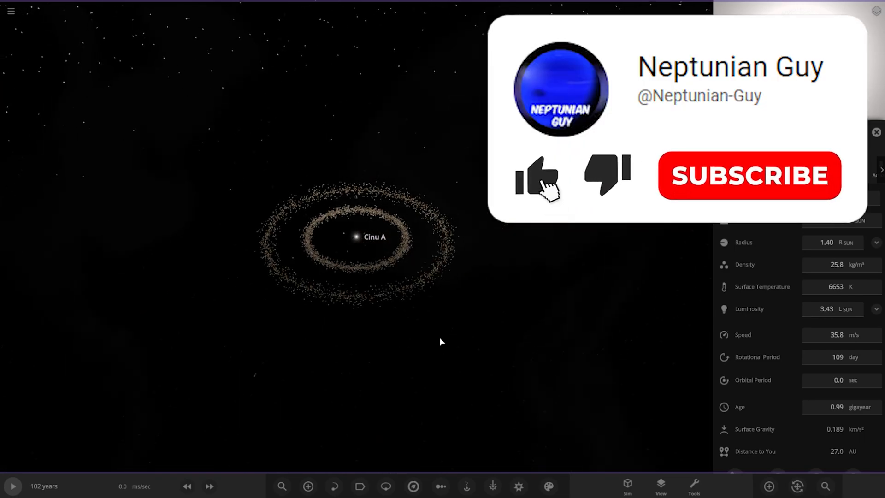
{"action": "left_click", "coordinate": [535, 176]}
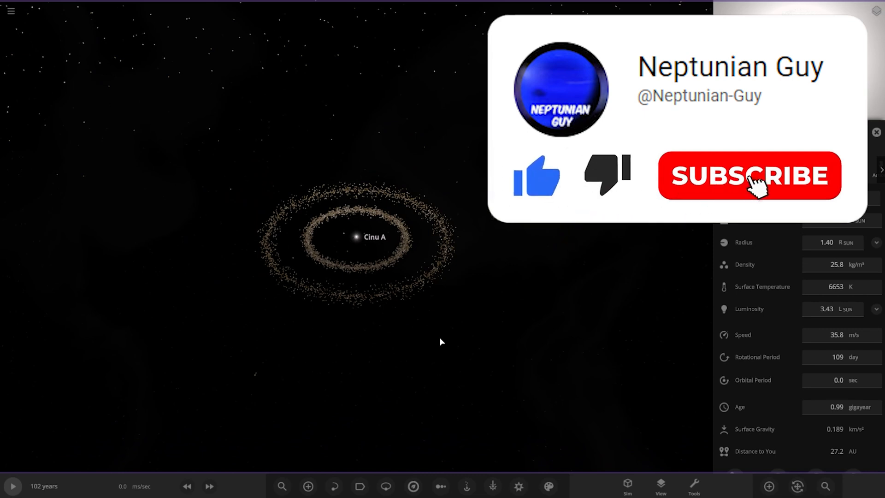
{"action": "left_click", "coordinate": [748, 175]}
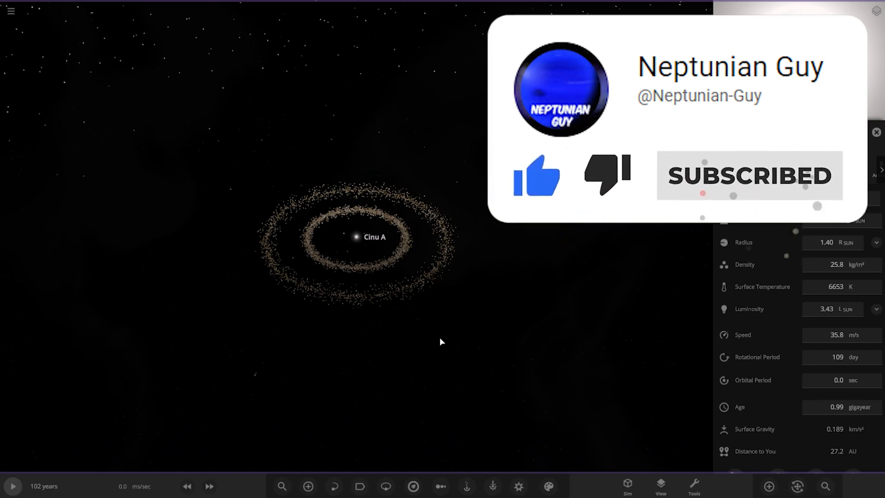